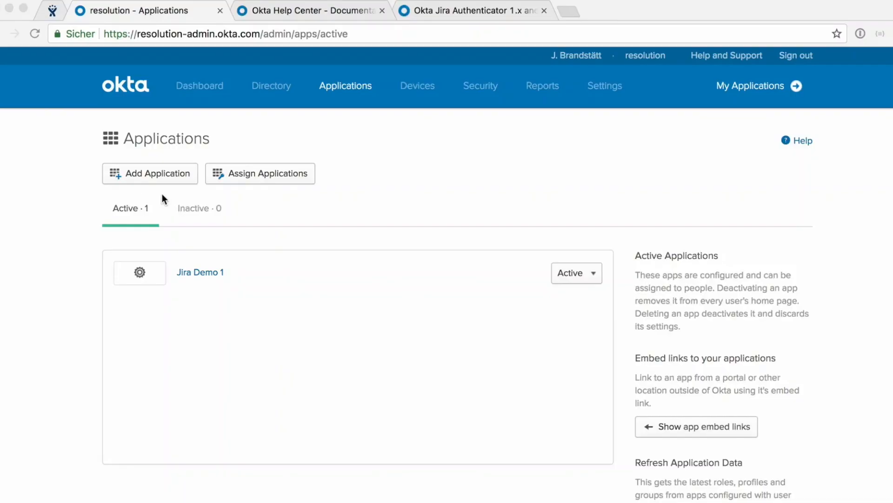
Create a new custom app integration using SAML 2.0 as the sign-on method.
left_click(150, 173)
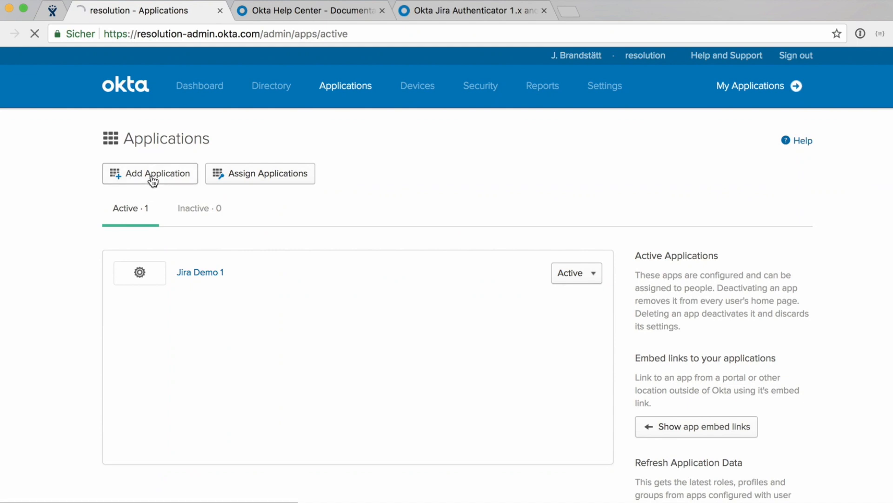
left_click(150, 173)
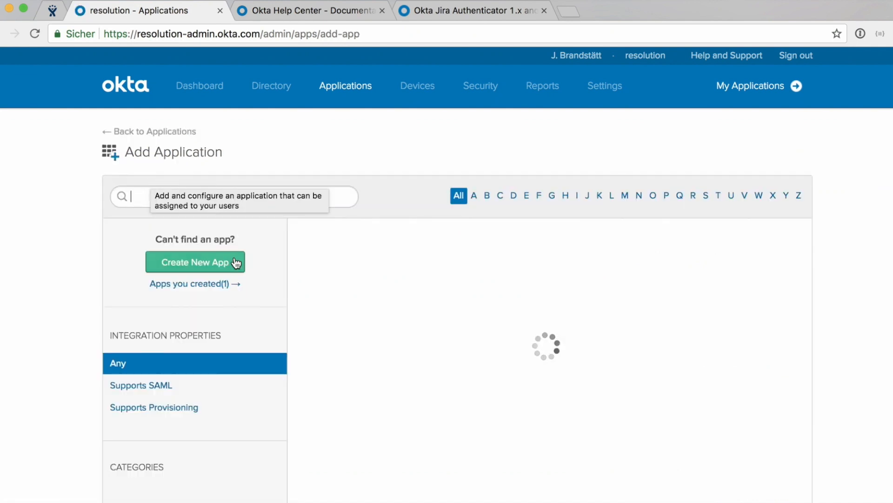
left_click(195, 263)
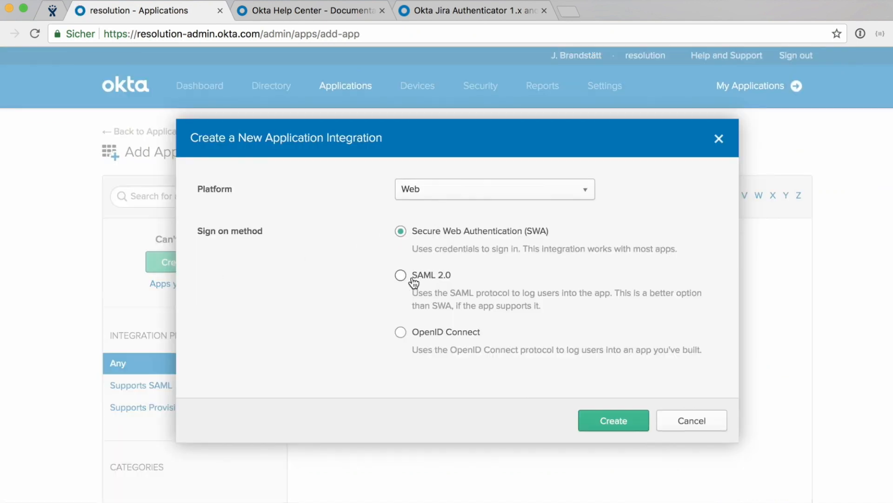
left_click(400, 275)
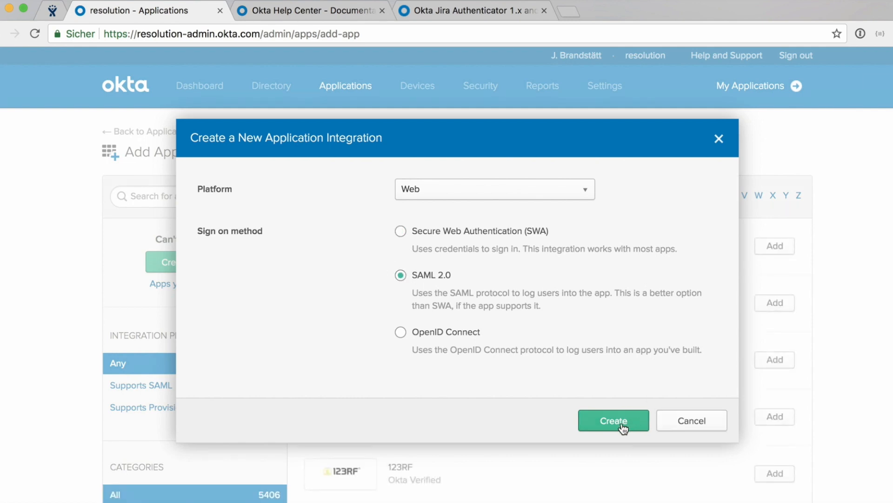
left_click(614, 420)
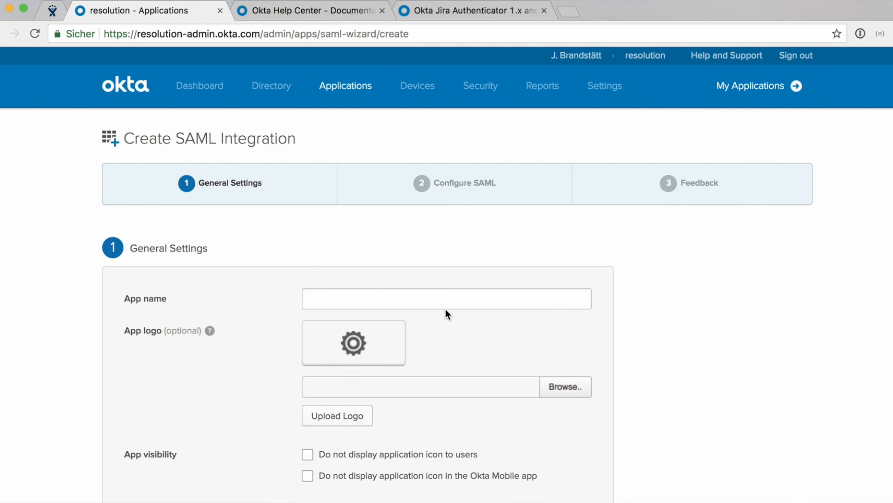
Name the app 'JIRA Demo 2' and continue to the Configure SAML step.
type("J")
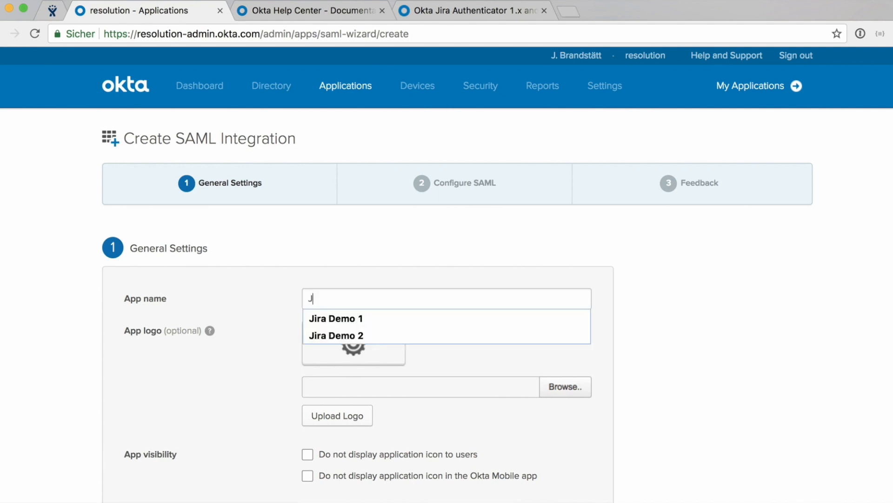
type("IRA Demo")
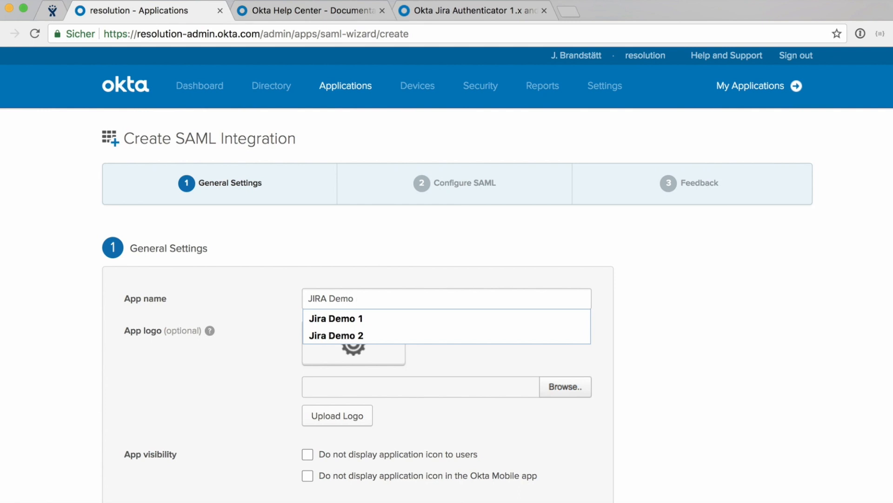
left_click(336, 335)
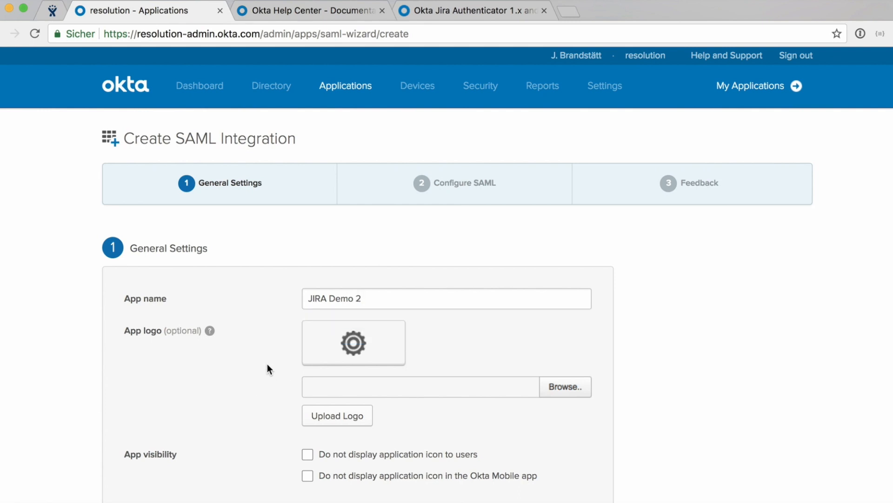
scroll("down", 3)
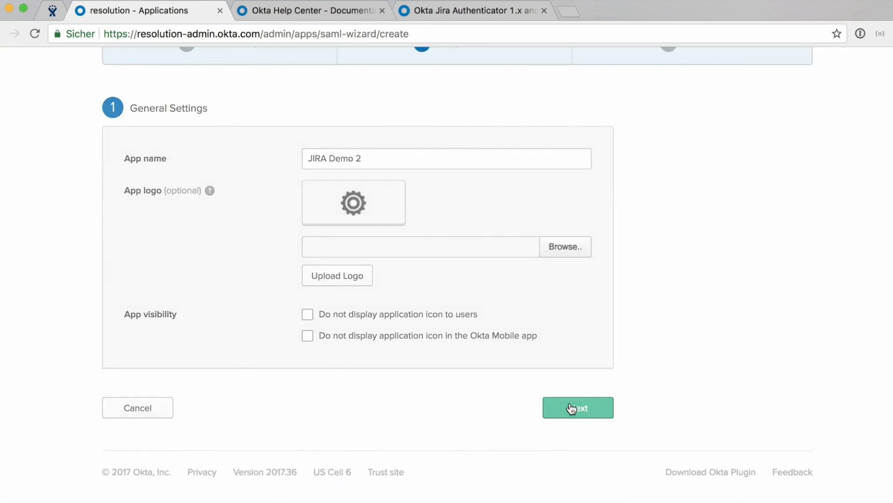
left_click(577, 408)
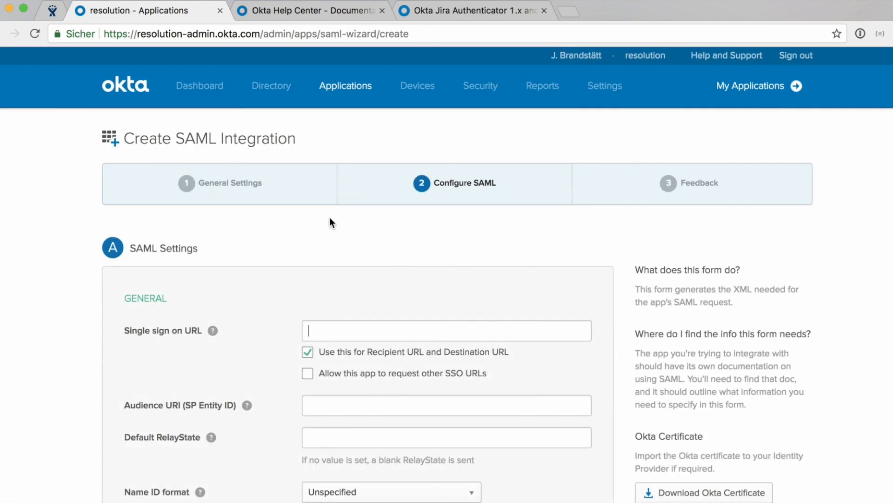
type("https")
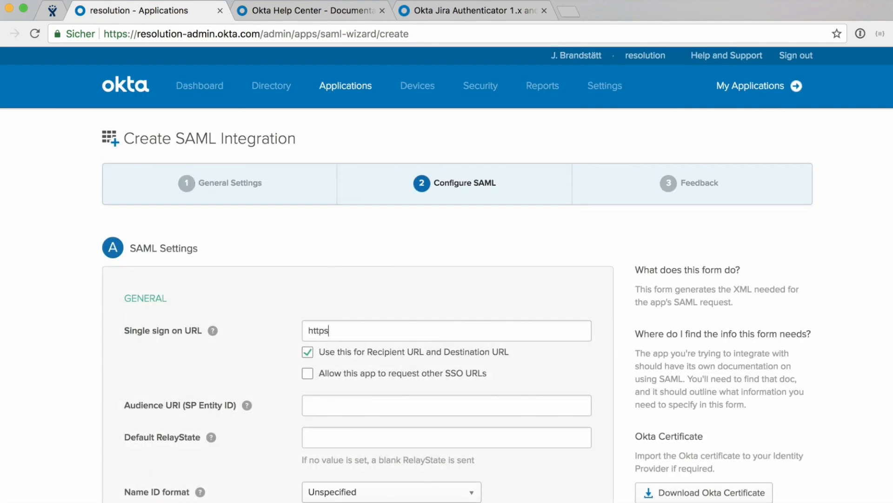
type("://jira-")
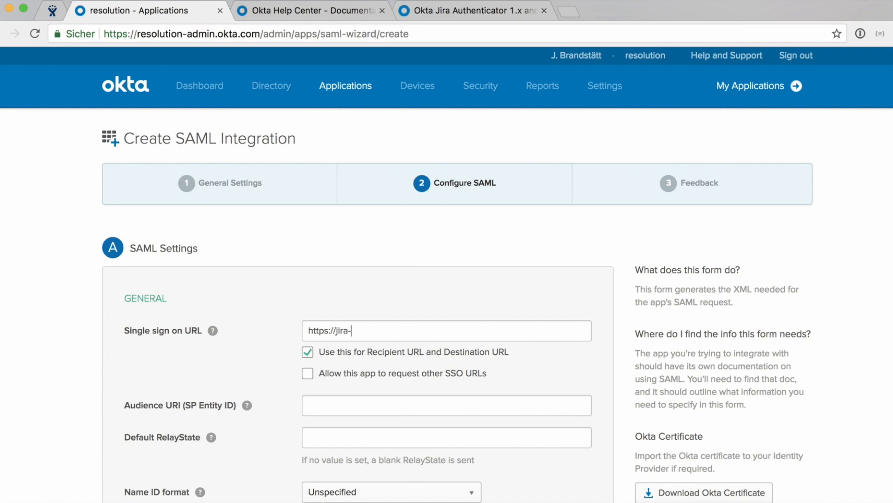
type("demo2.lab.")
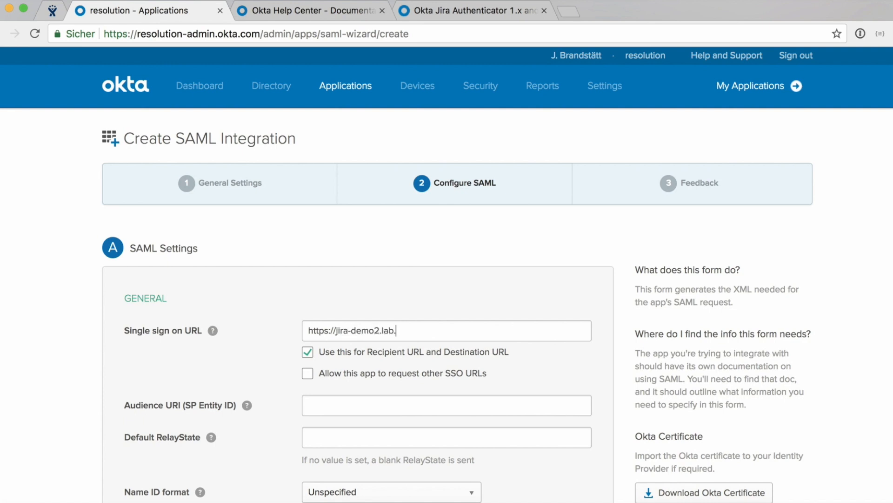
type("resolution.")
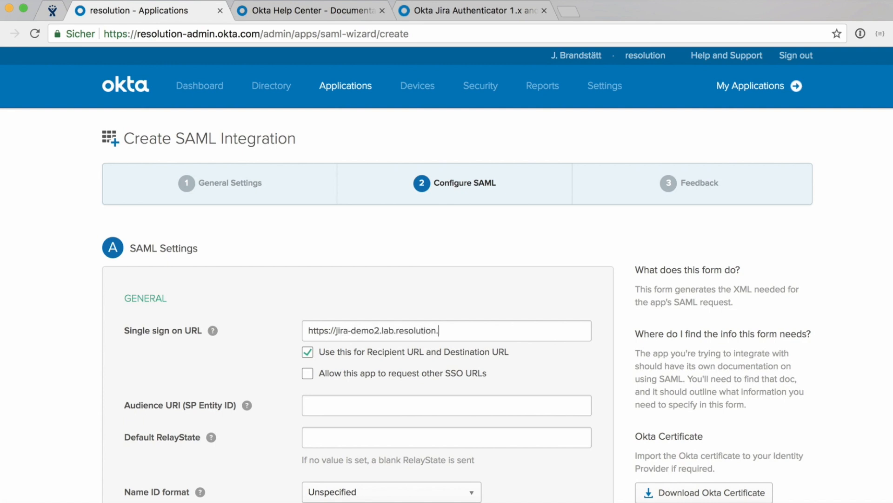
type("de/plugins")
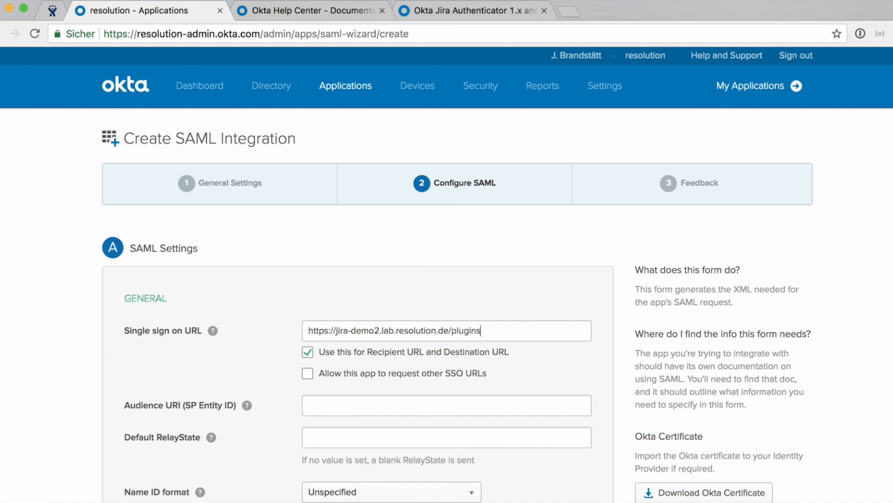
type("/servlet/samlsso")
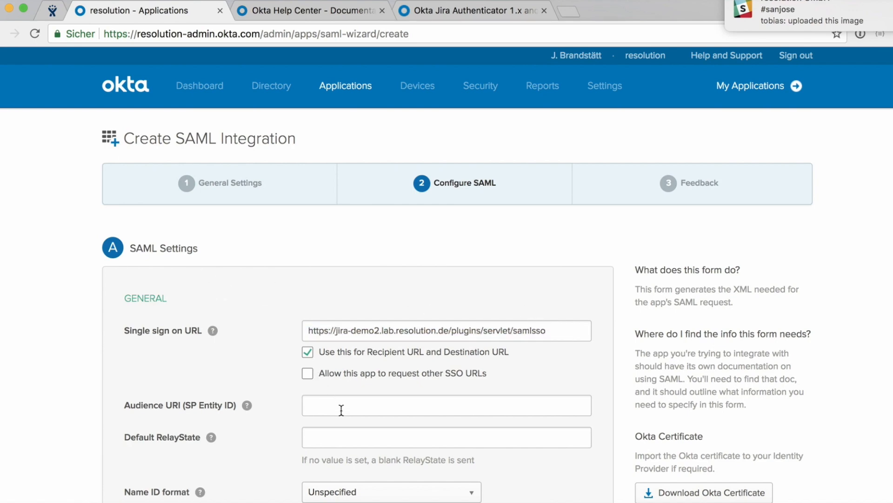
scroll("down", 3)
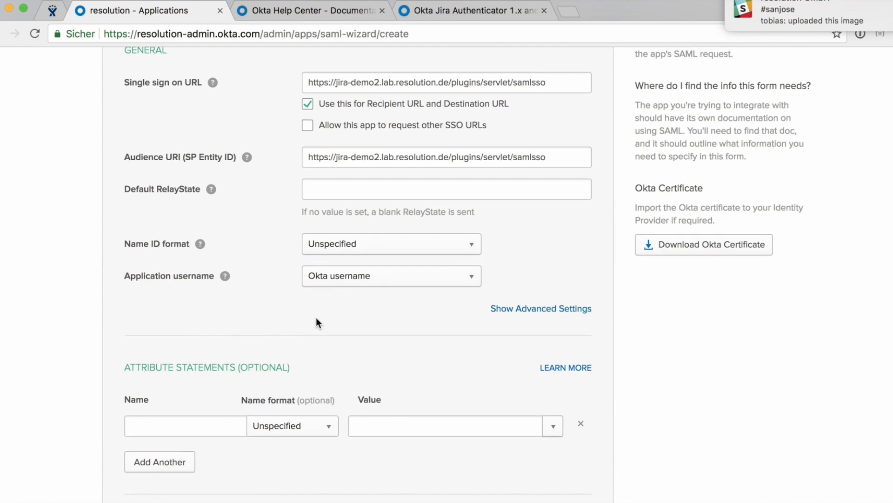
scroll("down", 3)
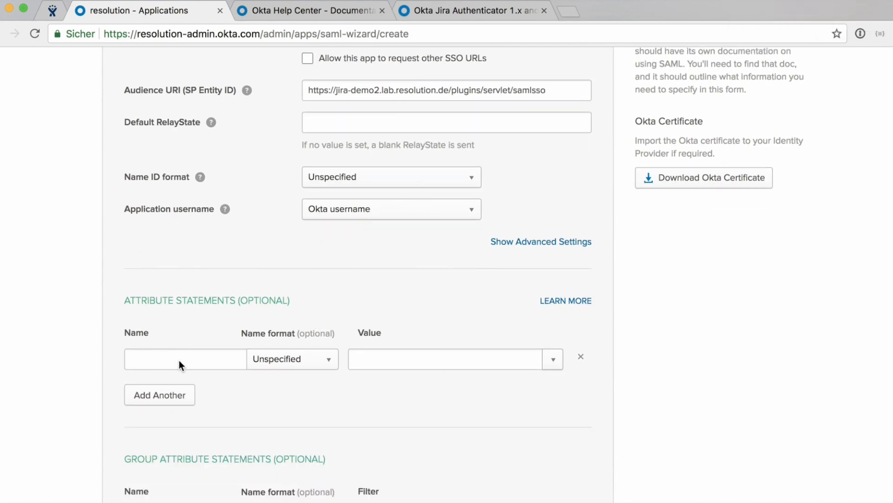
mouse_move(196, 362)
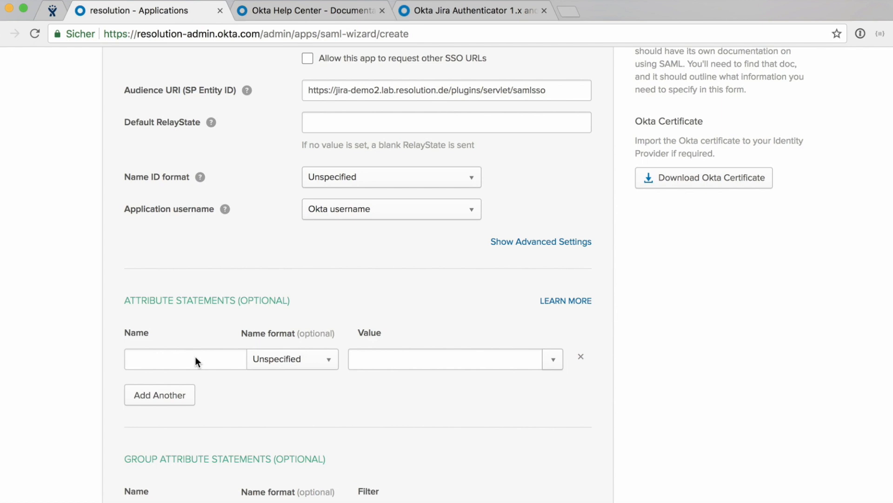
Map attributes first=user.firstName, last=user.lastName and email=user.email.
type("first")
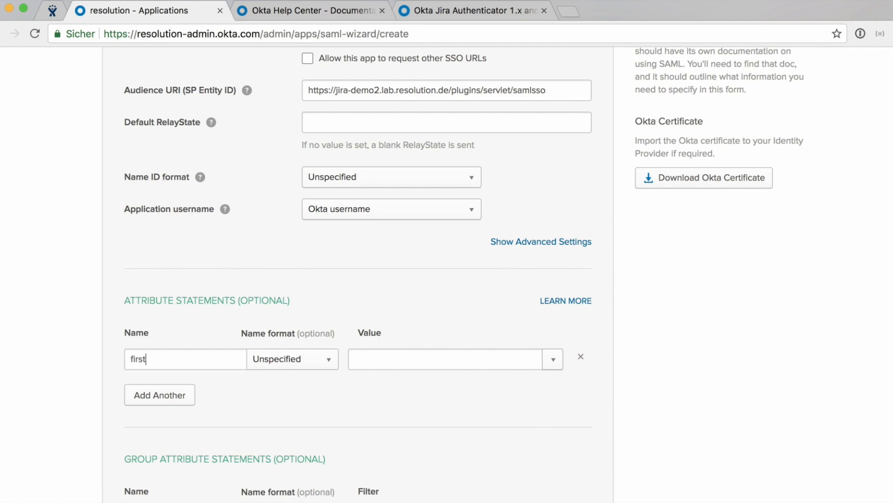
left_click(552, 359)
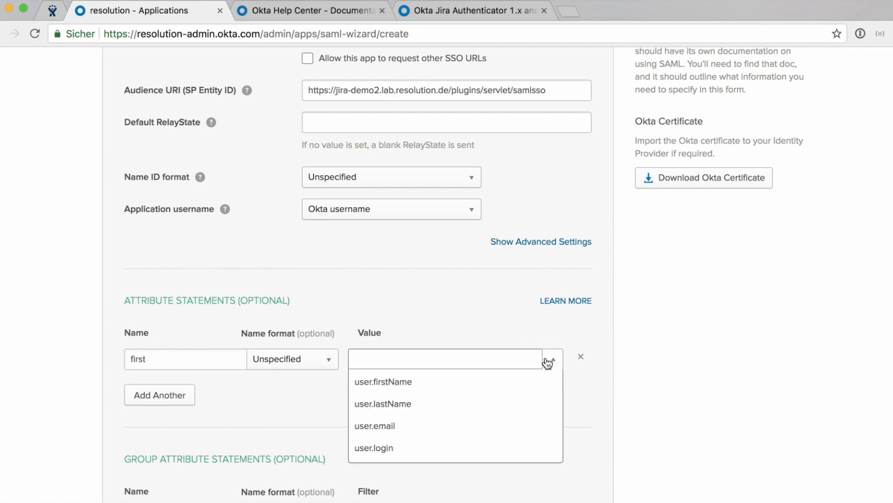
left_click(383, 381)
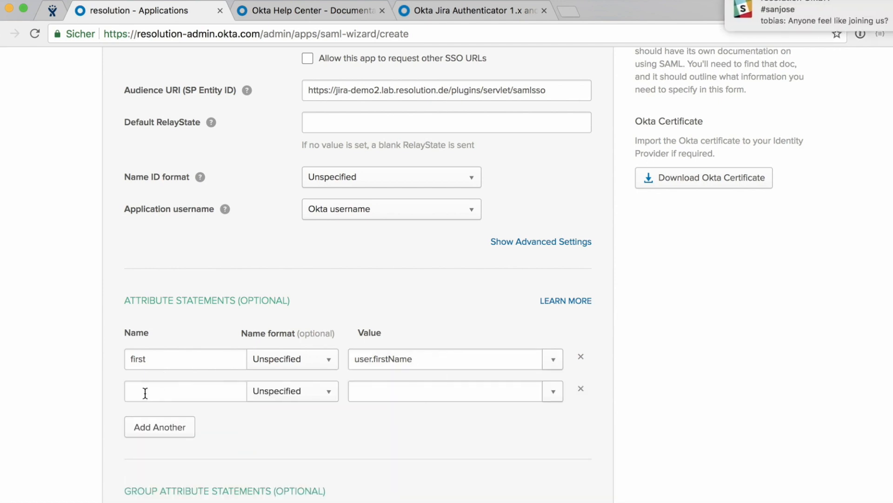
type("last")
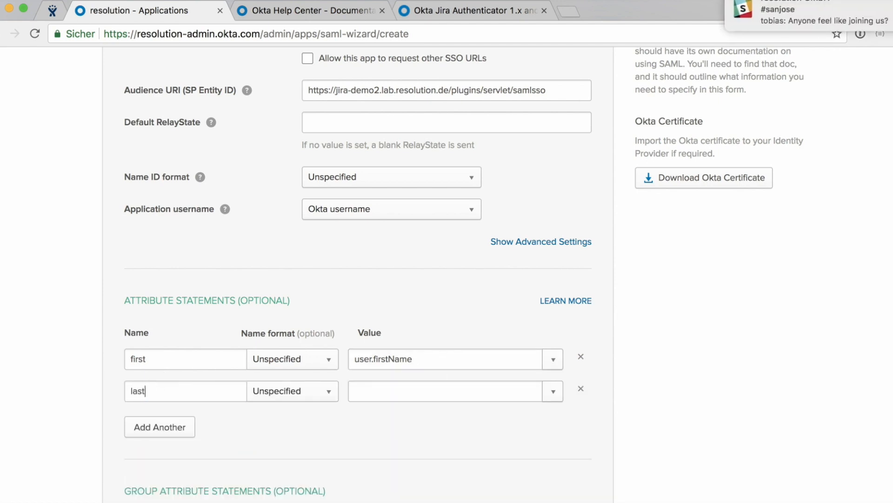
left_click(550, 390)
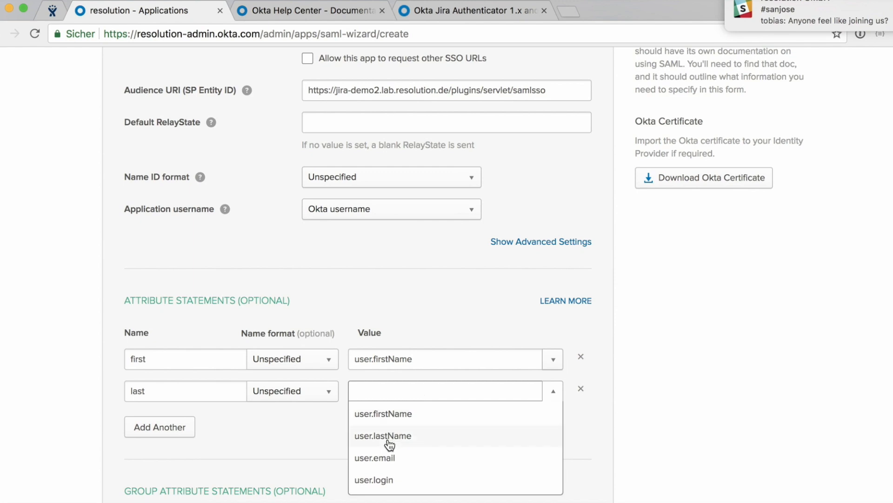
left_click(382, 436)
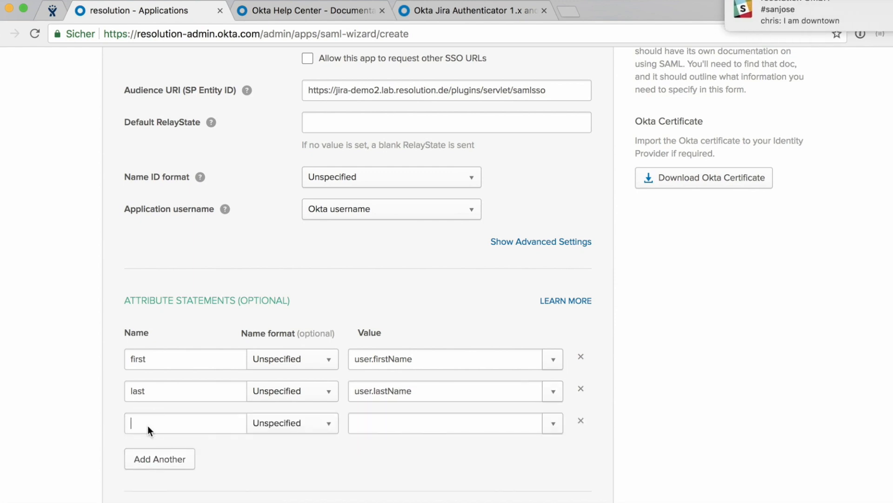
type("email")
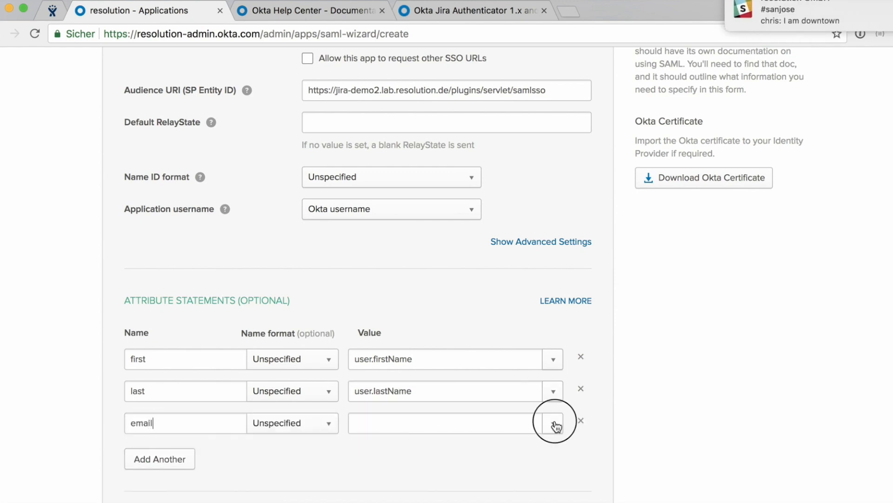
left_click(551, 423)
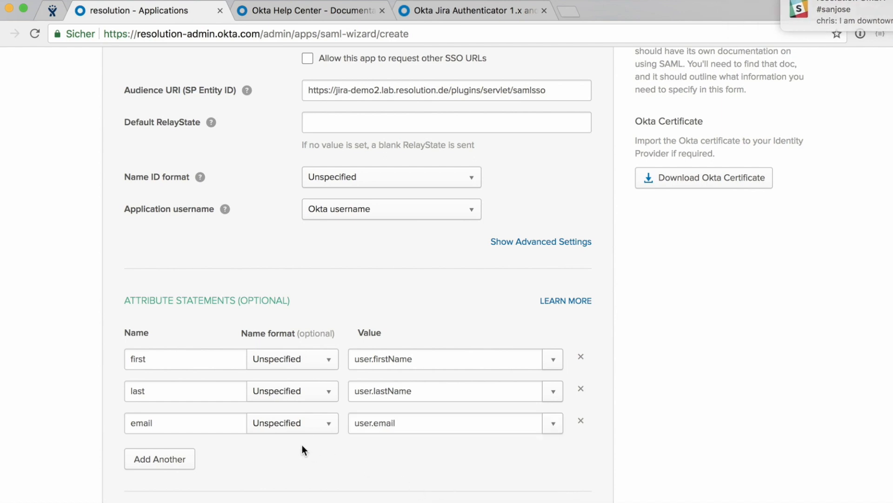
scroll("down", 3)
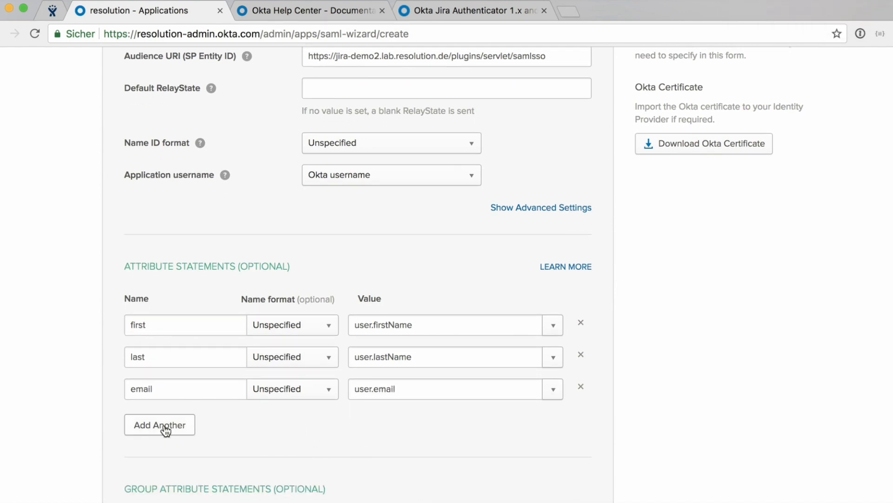
mouse_move(242, 408)
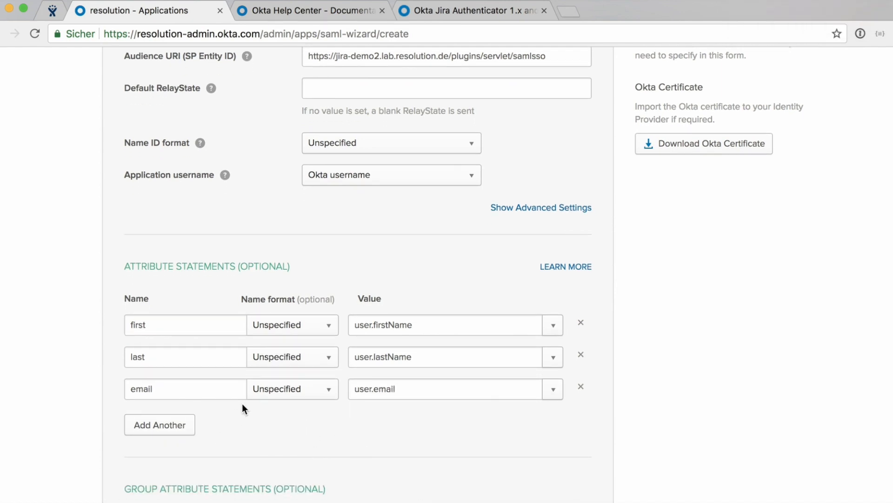
scroll("down", 3)
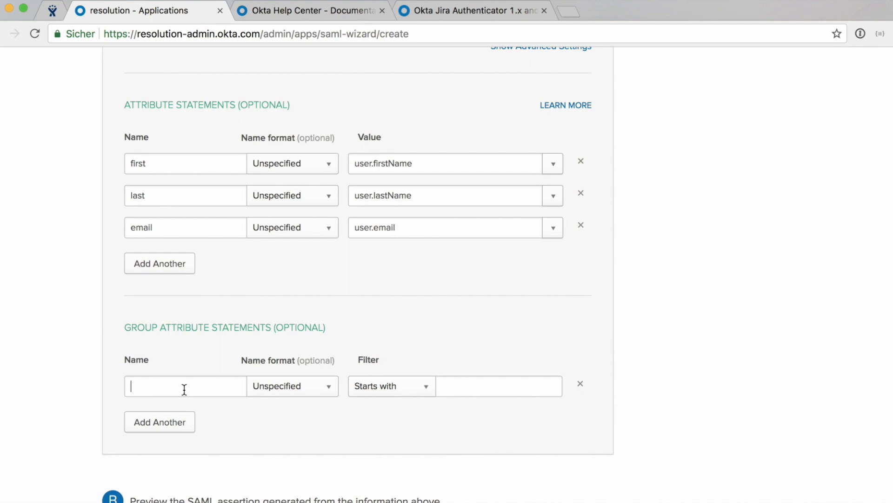
Add a group attribute named groups filtered by the regex .*.
type("group")
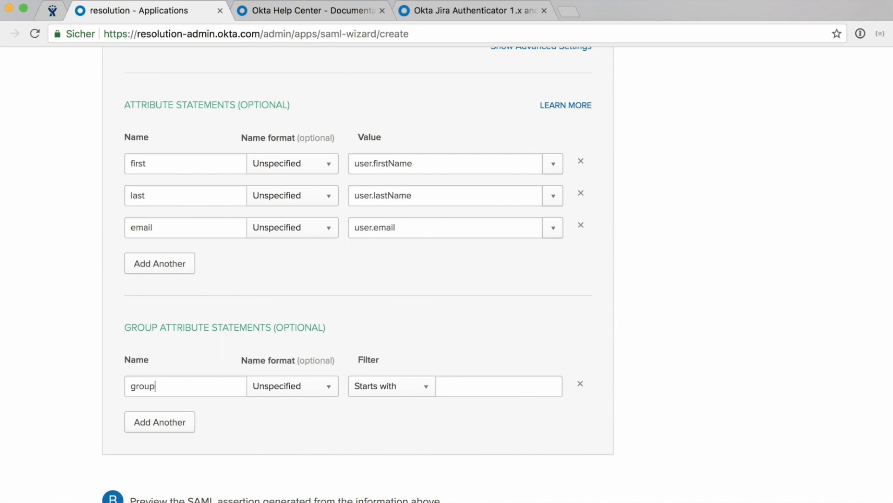
left_click(390, 385)
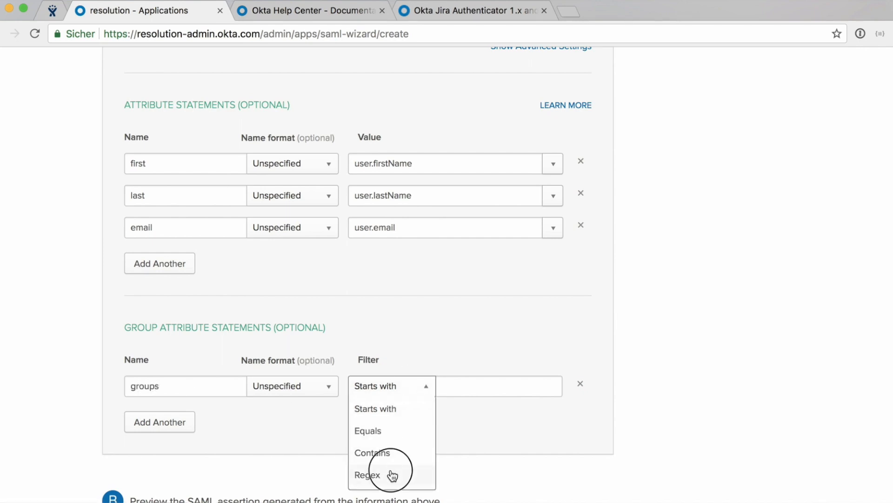
left_click(367, 475)
type(".*")
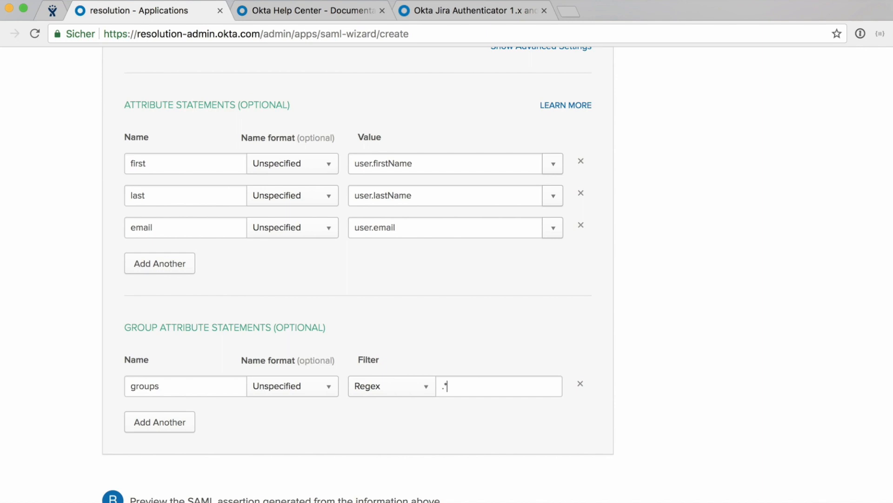
scroll("down", 3)
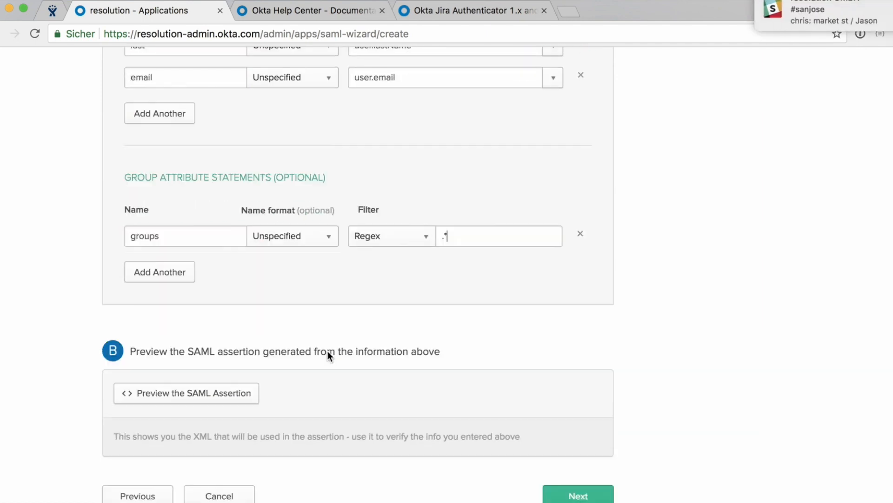
scroll("down", 3)
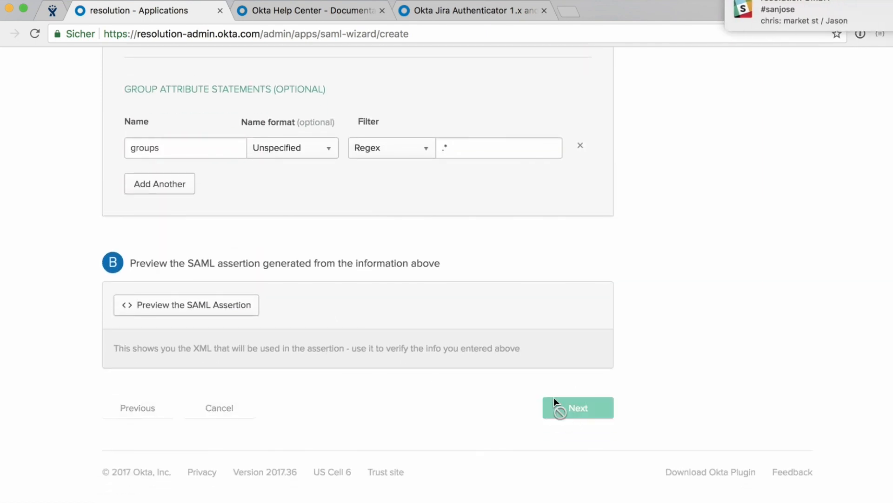
Declare the app a software vendor integration and finish the SAML wizard.
left_click(577, 407)
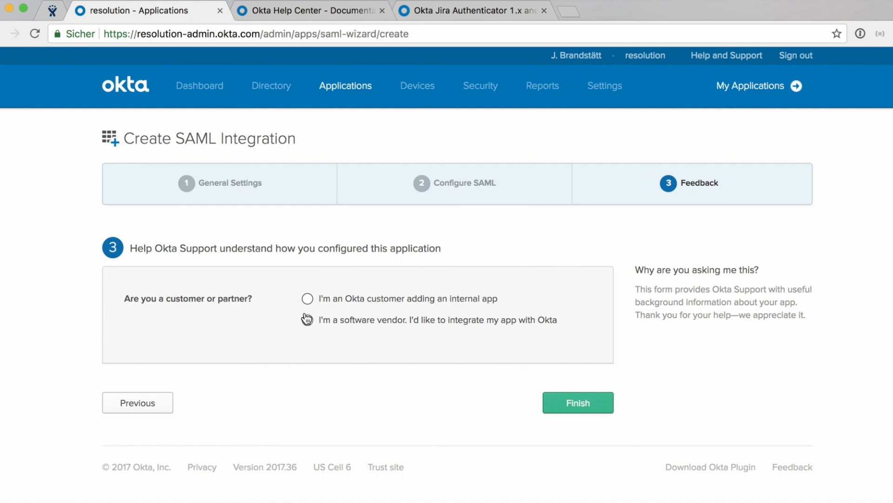
left_click(307, 320)
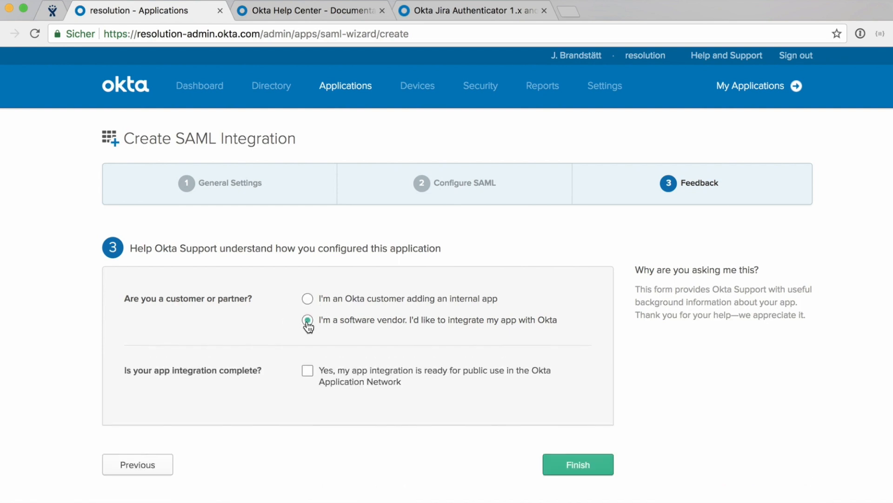
mouse_move(578, 473)
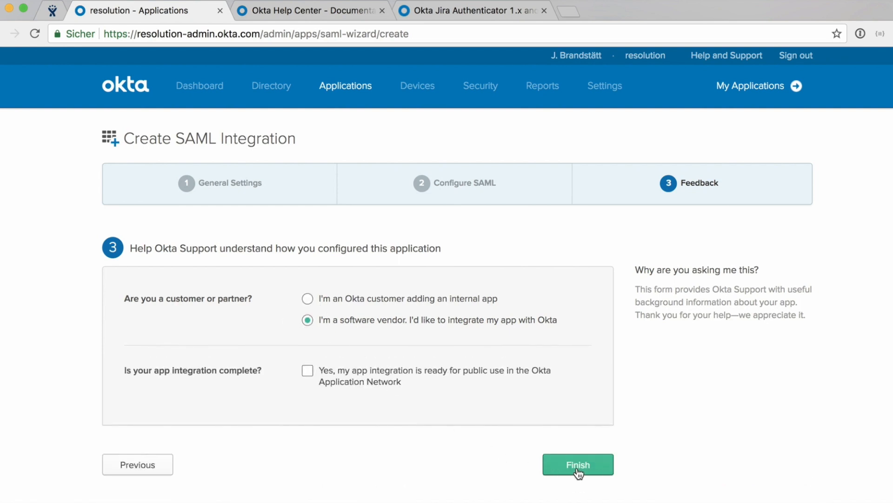
left_click(578, 464)
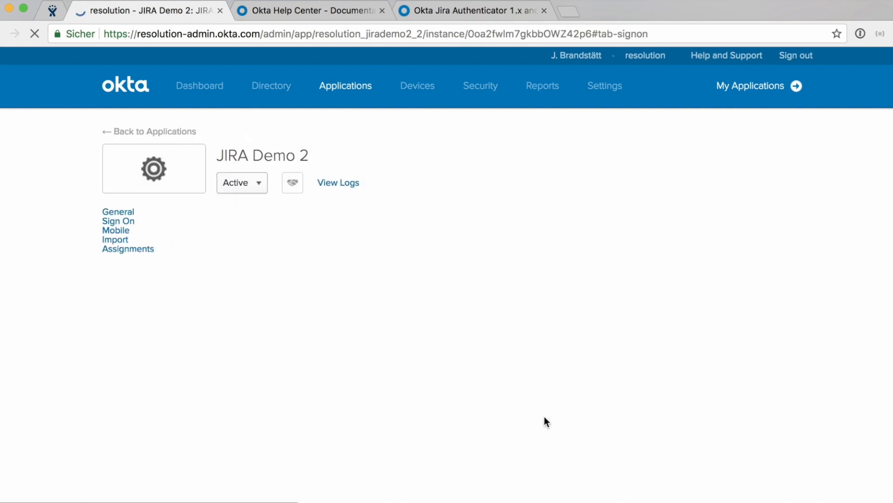
Assign the JIRA Demo 2 app to a user from the Assignments tab and save.
left_click(119, 221)
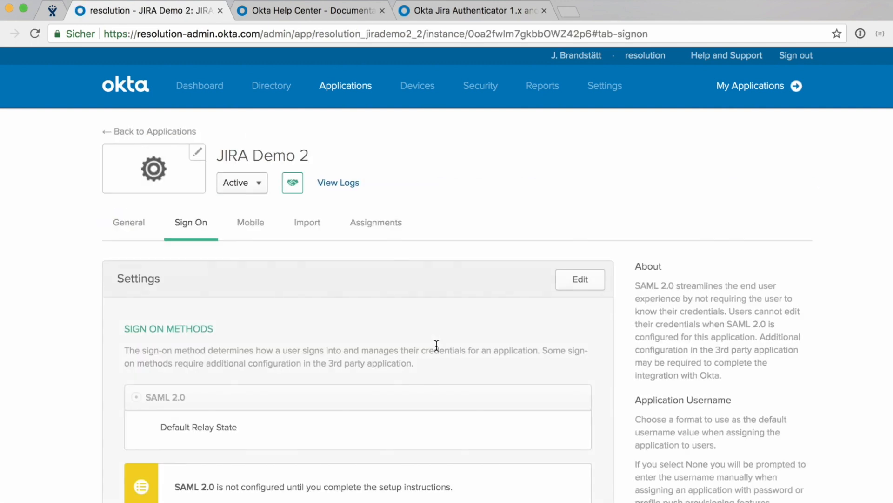
left_click(375, 222)
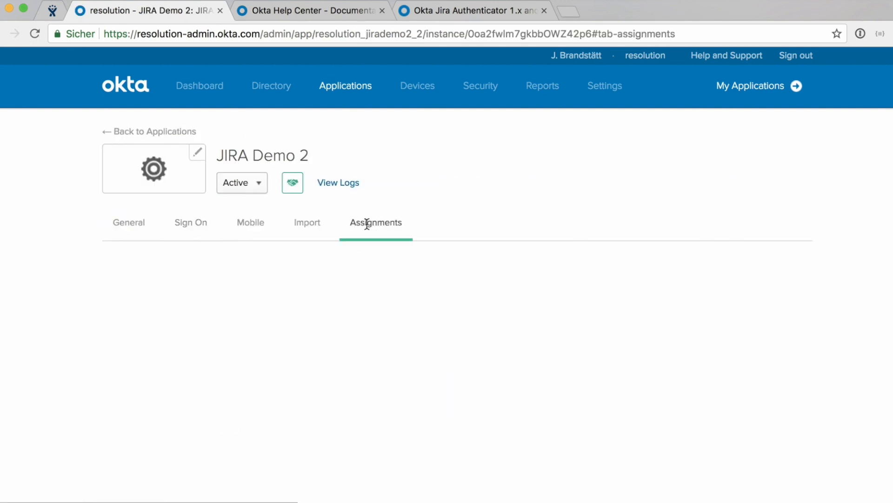
left_click(375, 222)
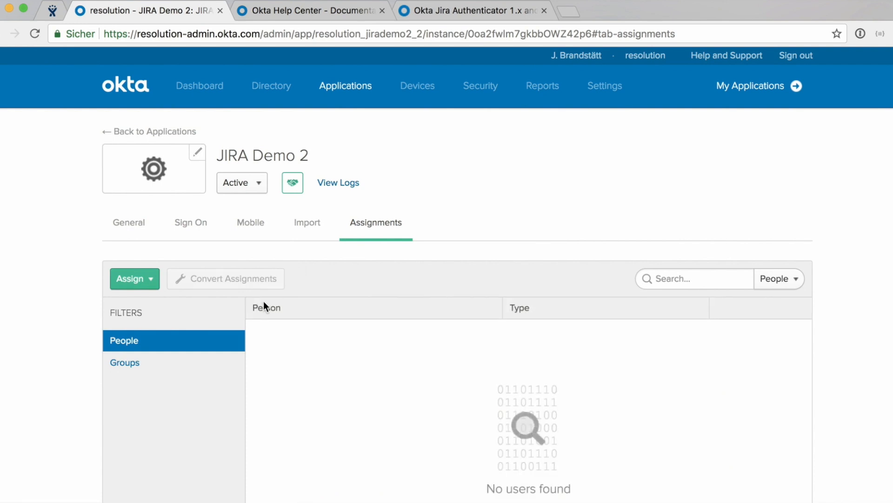
mouse_move(130, 278)
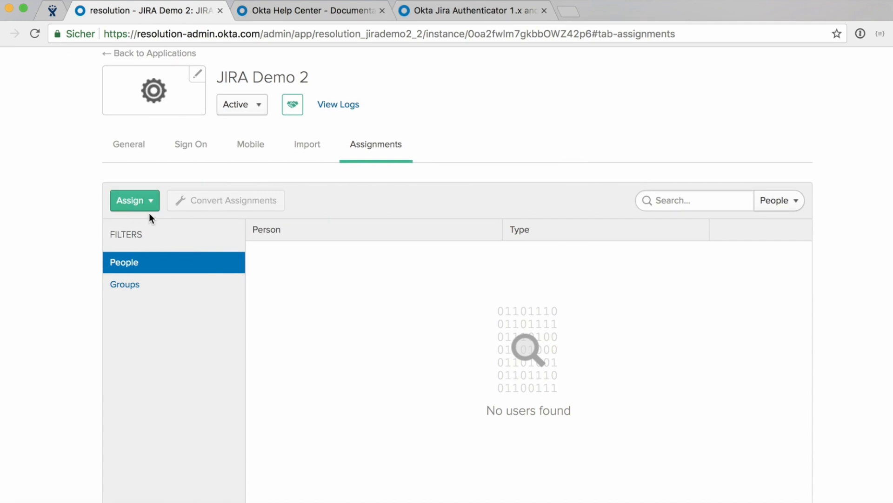
left_click(130, 200)
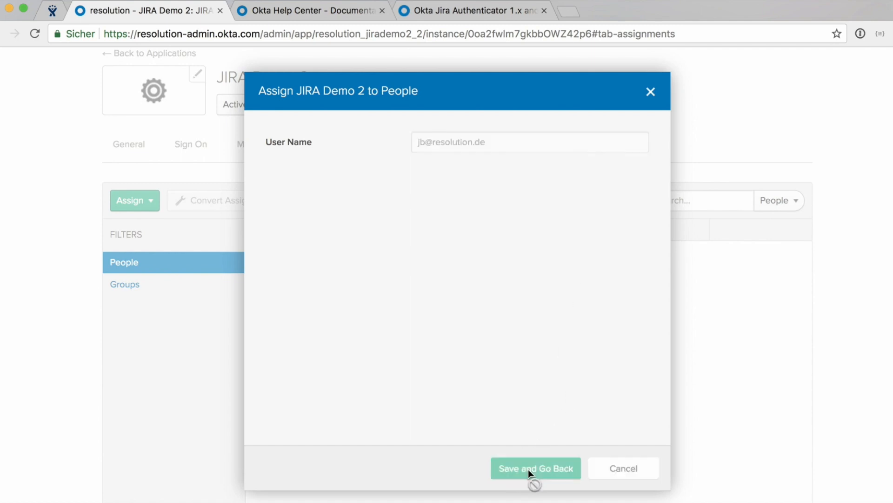
left_click(535, 468)
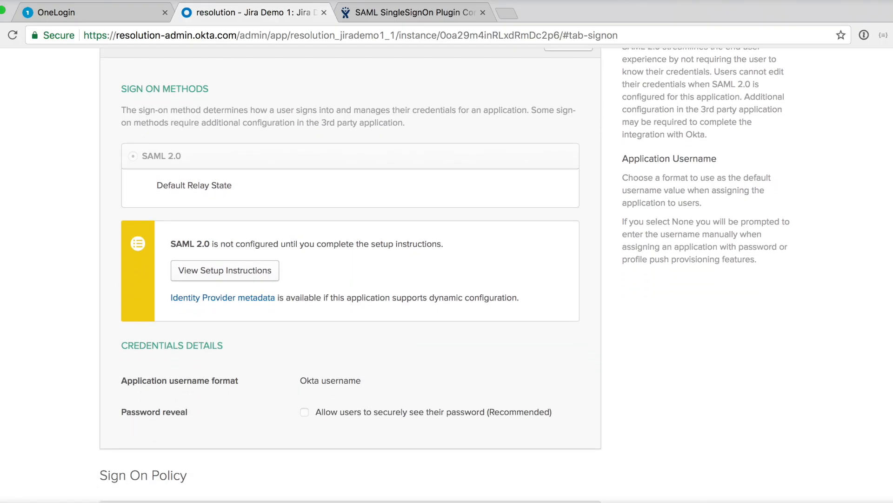
Copy the link address of the Identity Provider metadata on the Sign On tab.
right_click(222, 297)
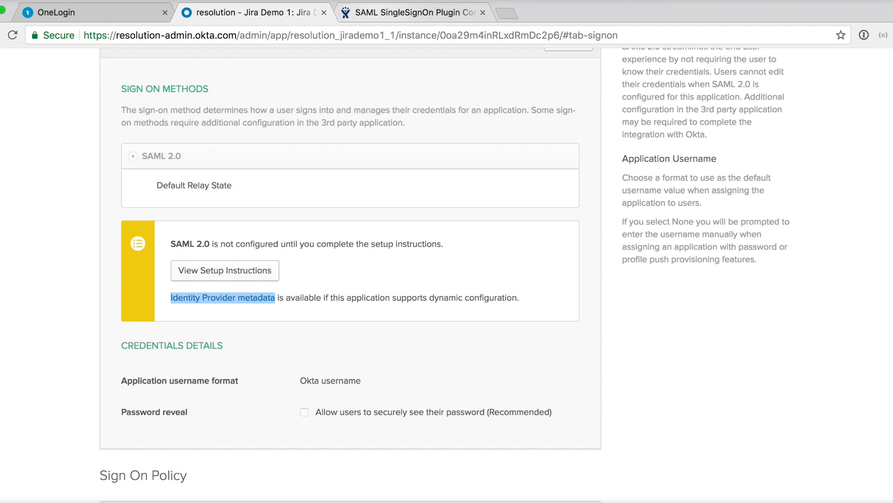
left_click(823, 30)
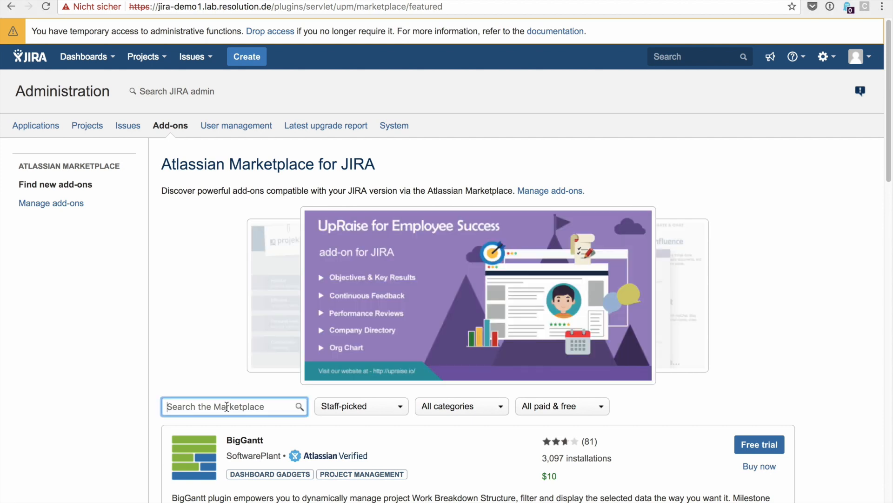
Find 'resolution saml' in the Marketplace, install SAML Single Sign On for JIRA and manage it.
type("resolution saml")
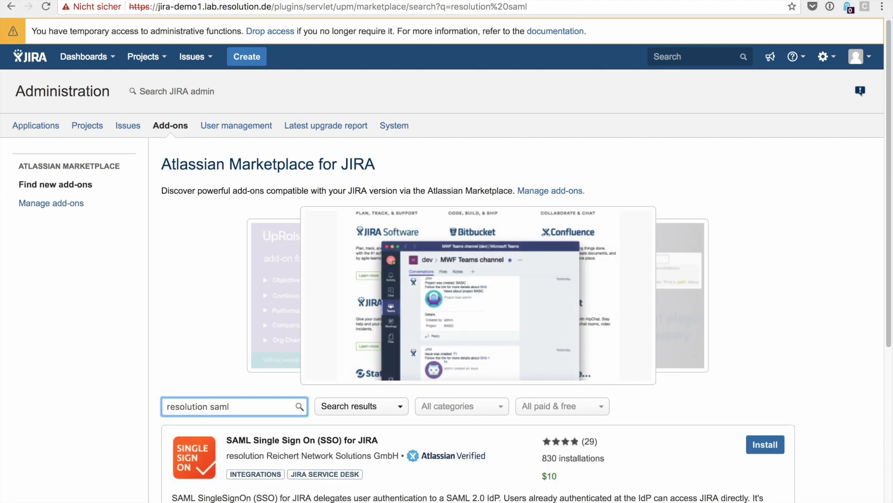
mouse_move(765, 444)
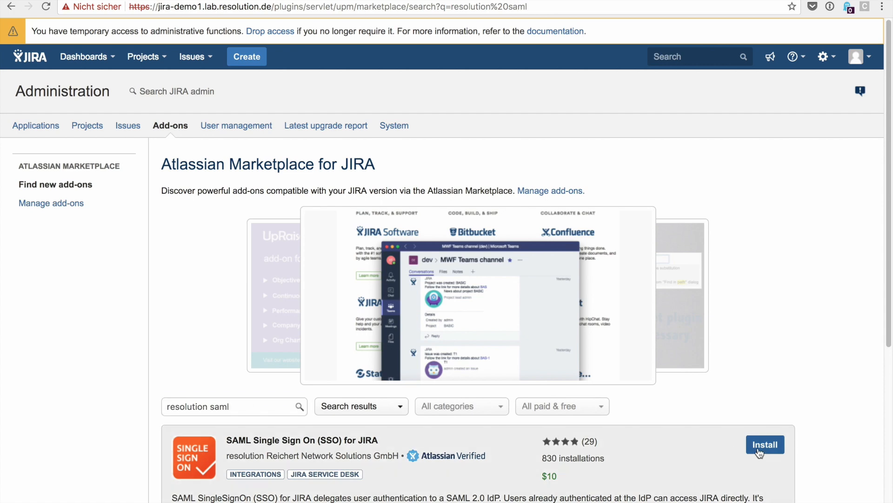
left_click(764, 445)
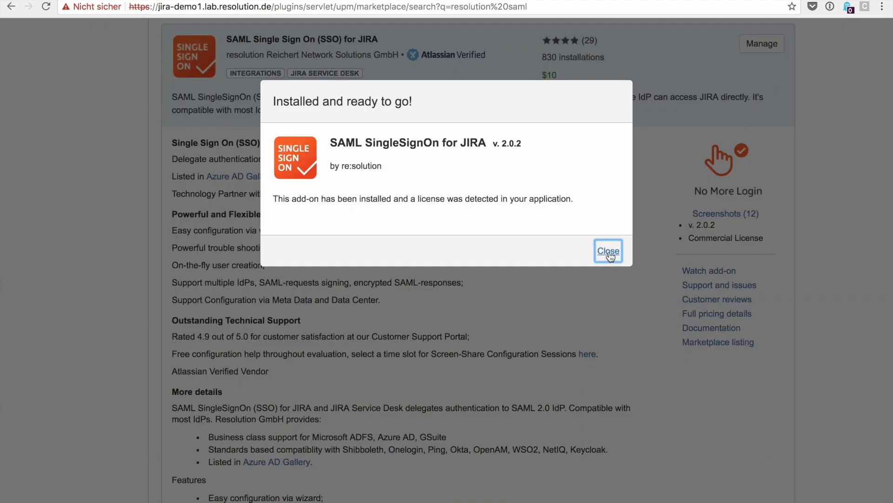
left_click(607, 251)
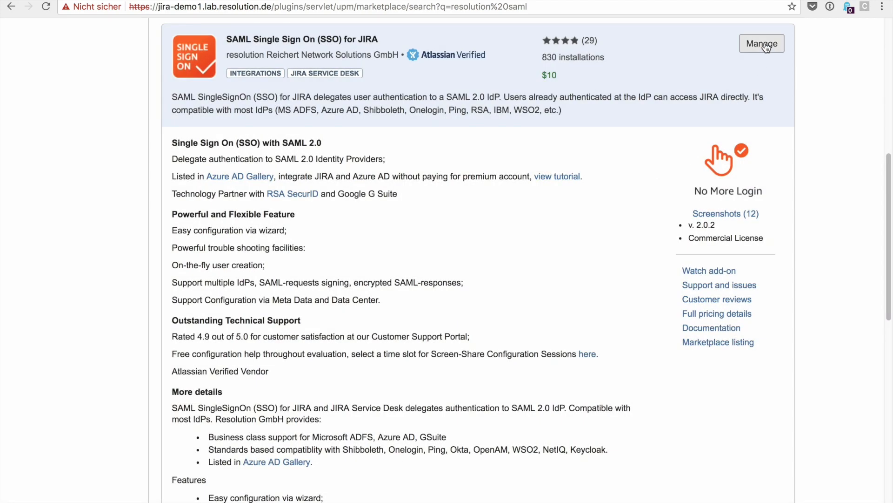
left_click(762, 44)
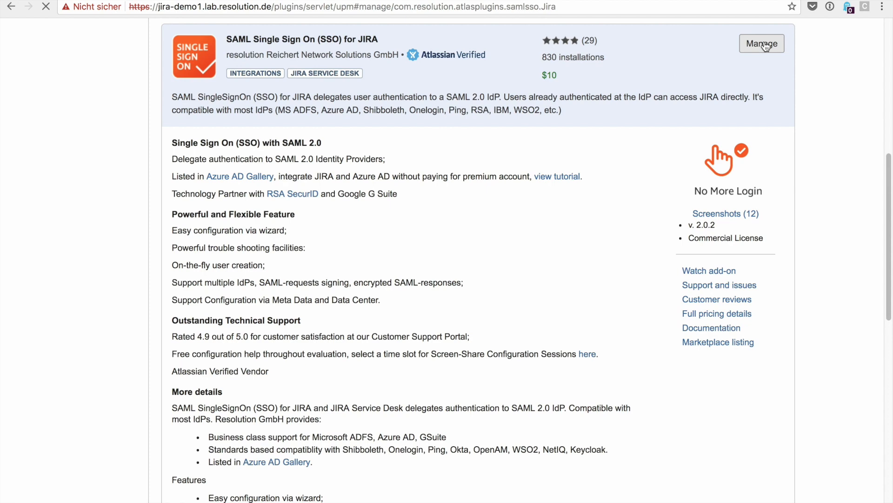
left_click(762, 44)
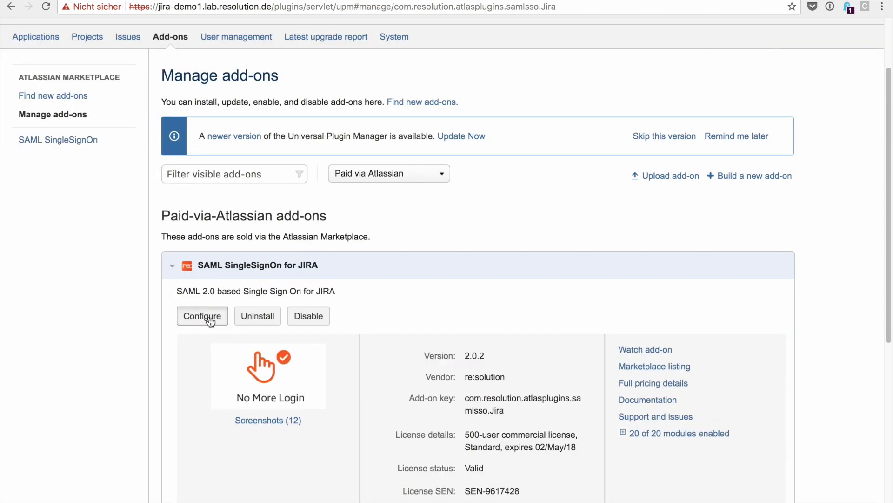
Start adding a new IdP of type 'Import Metadata from URL' in the SSO configuration.
left_click(202, 315)
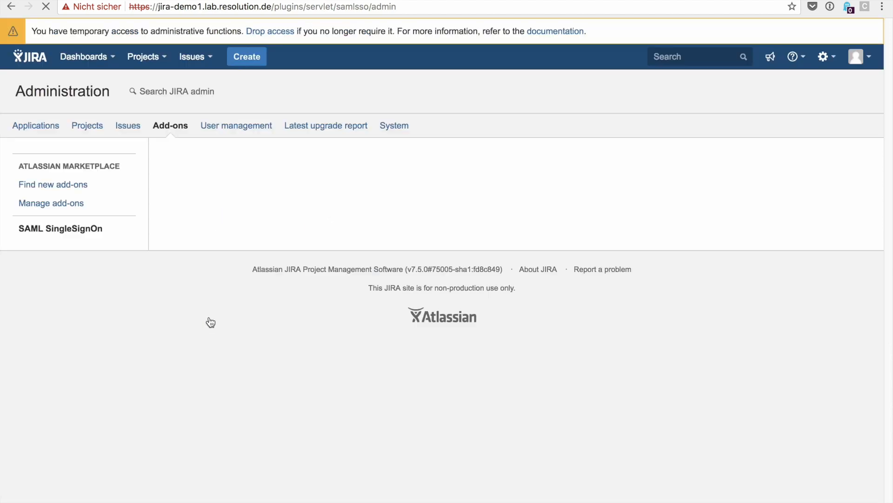
left_click(61, 228)
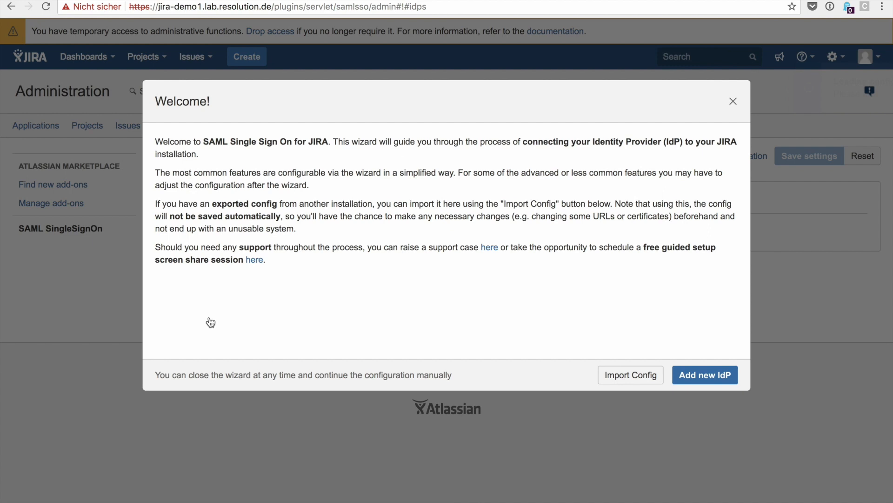
left_click(704, 374)
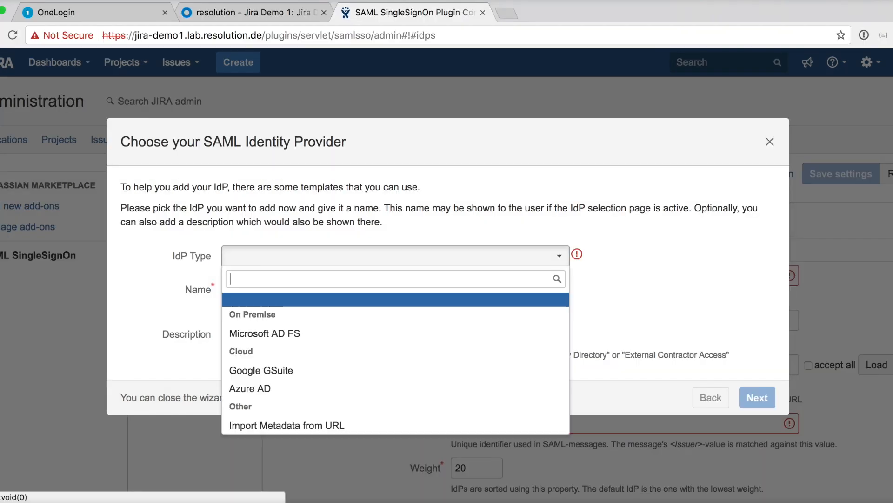
left_click(286, 425)
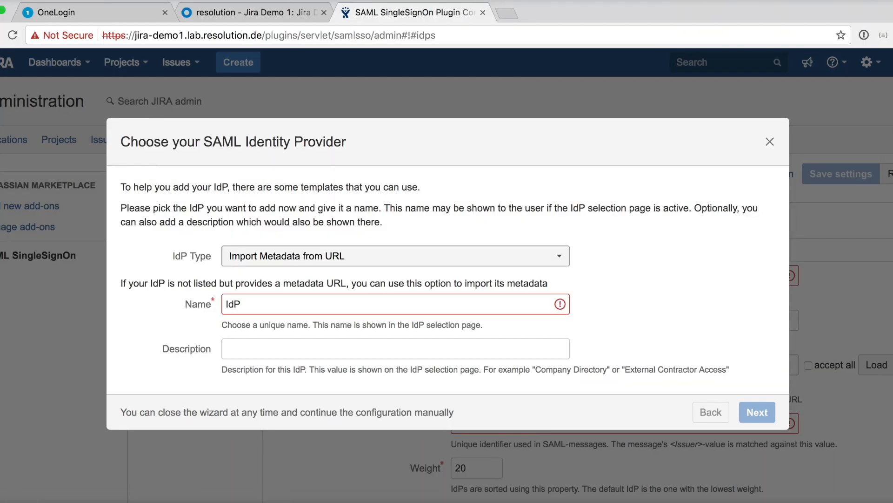
Name and describe the IdP as Okta and continue to metadata import.
type("Okta")
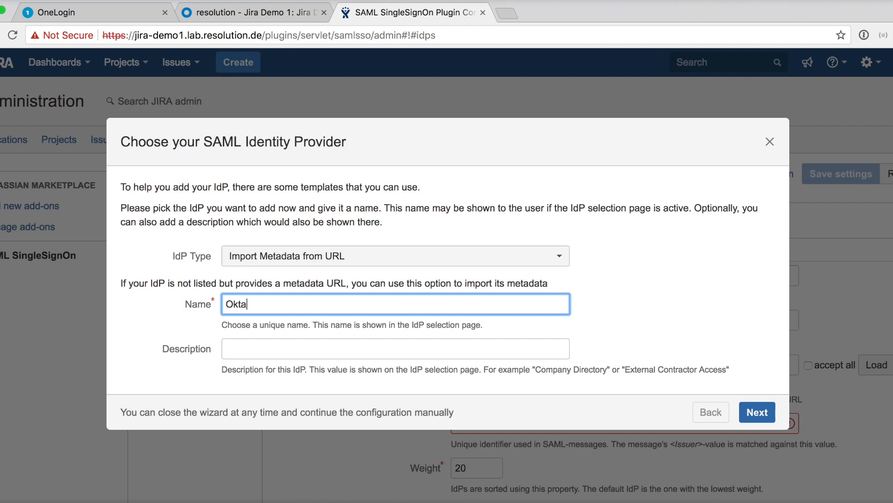
type("Okta")
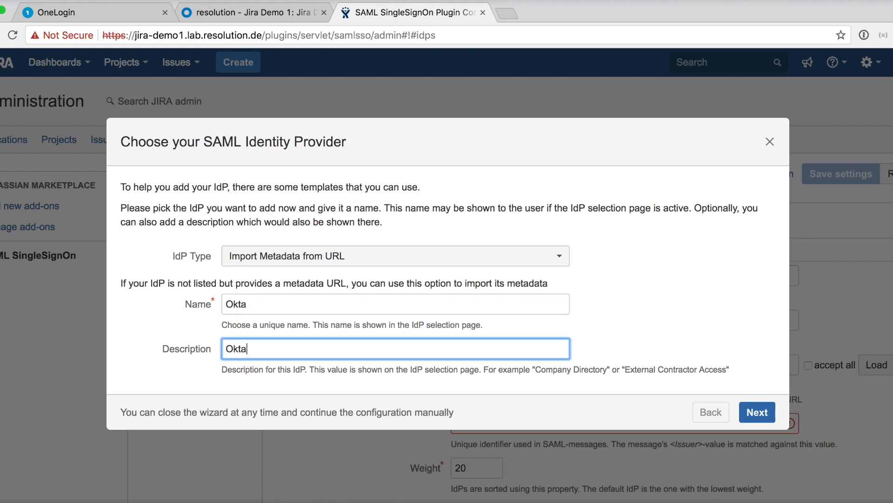
left_click(757, 412)
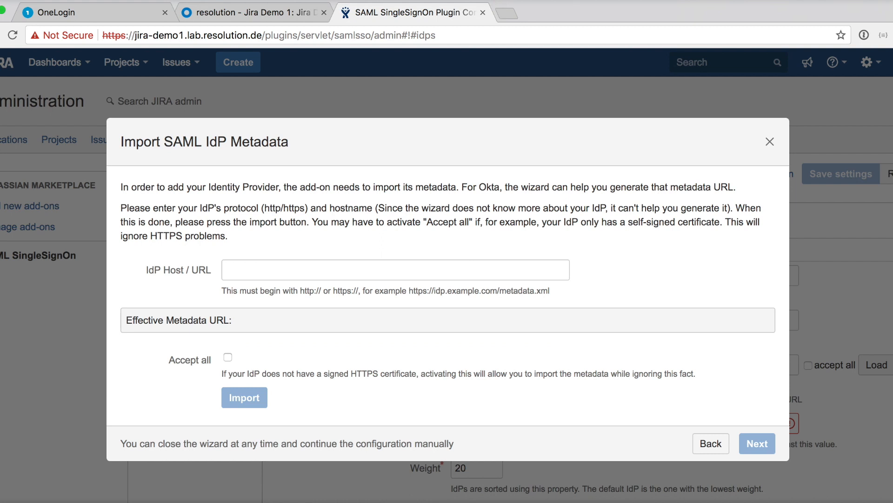
Accept the successfully imported Okta metadata and continue, keeping the IdP NameID matched to JIRA user IDs.
left_click(396, 270)
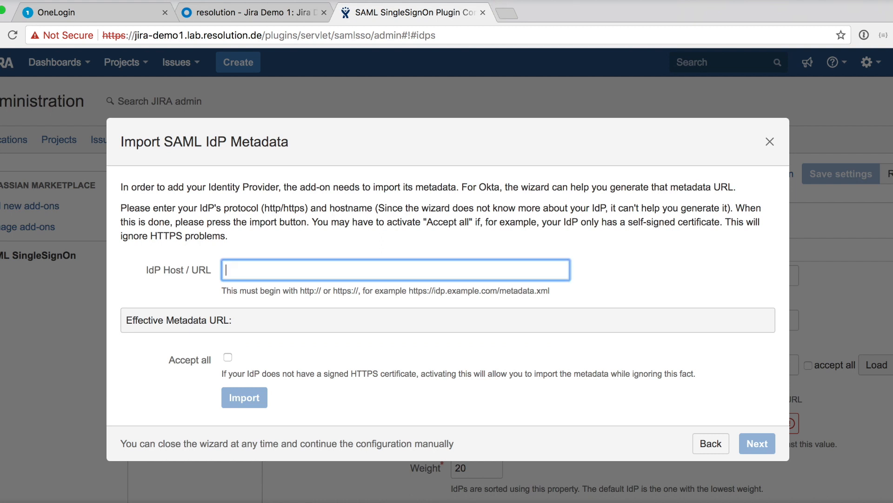
left_click(243, 397)
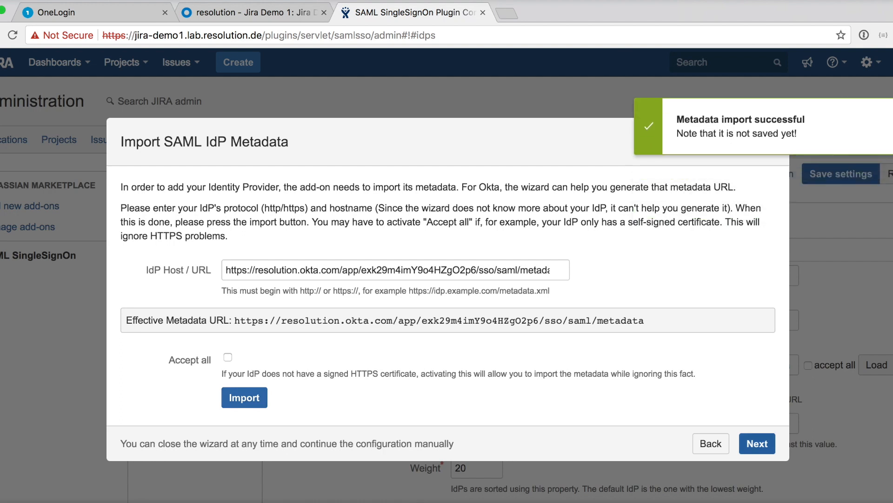
left_click(757, 443)
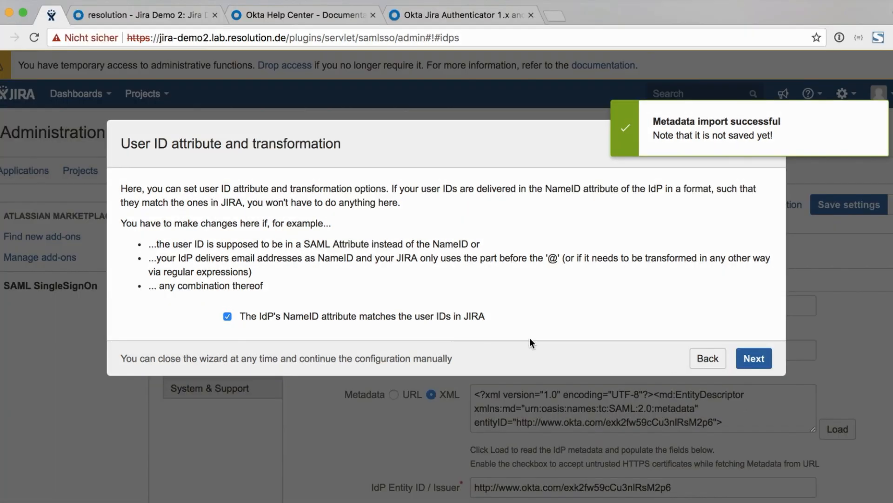
Enable user creation from SAML with full name '{first} {last}' and email attribute 'email'.
left_click(753, 357)
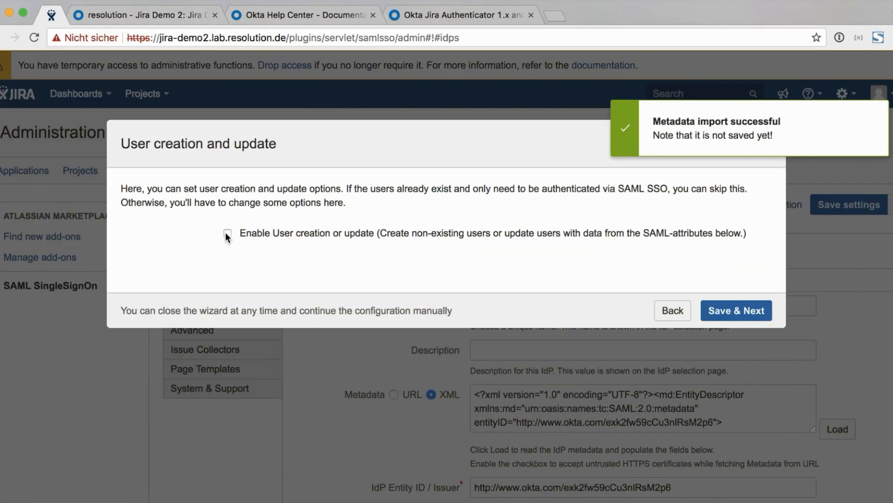
left_click(227, 233)
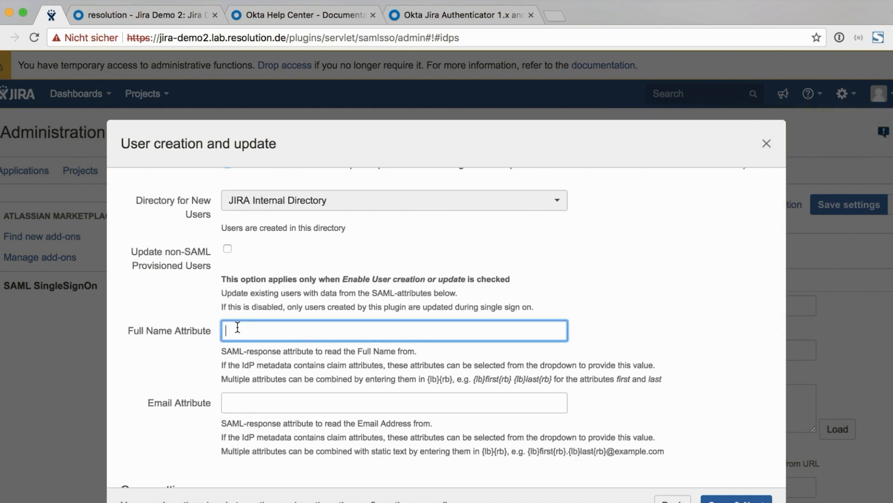
type("{}")
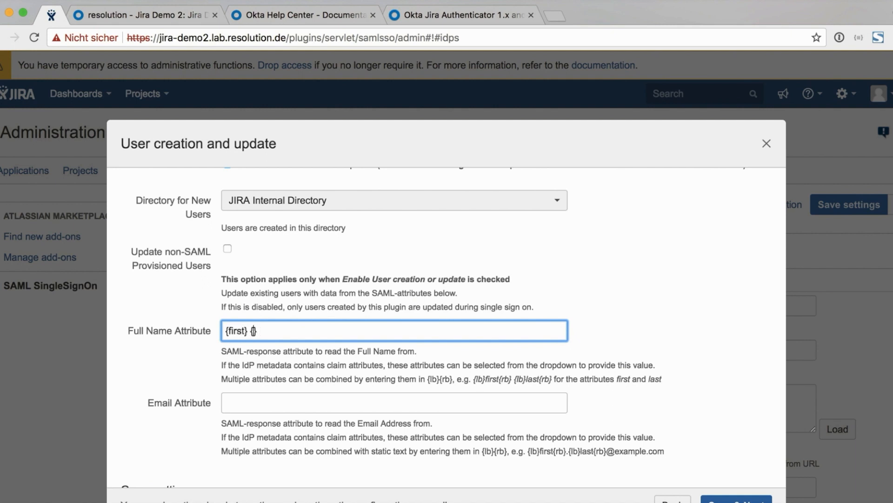
type("{last}")
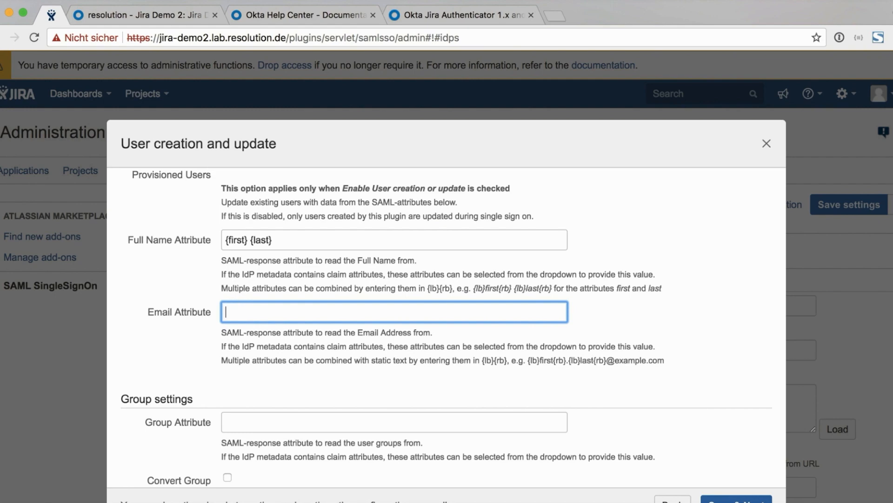
type("email")
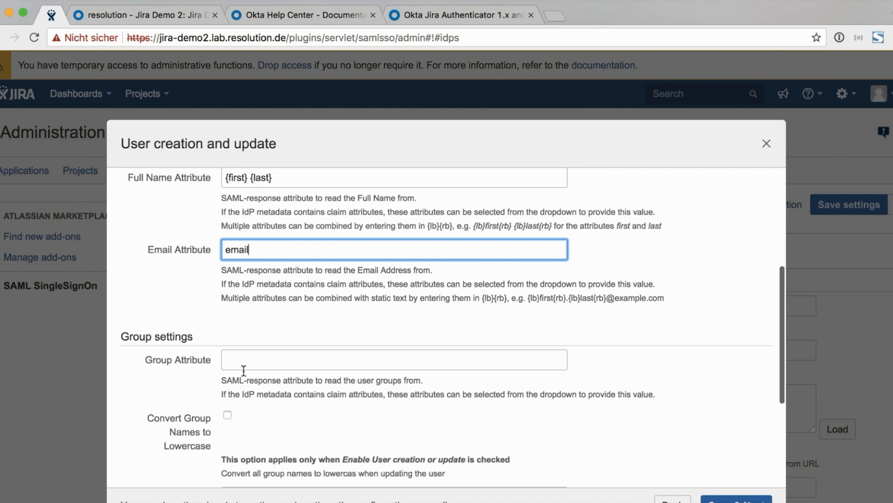
Map the group attribute 'groups' and add jira-servicedesk-users as a default group for new users.
left_click(394, 359)
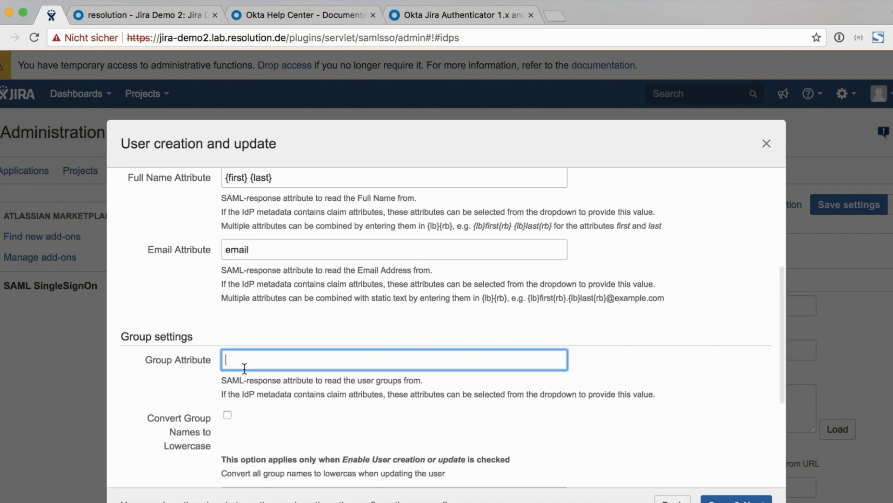
type("groups")
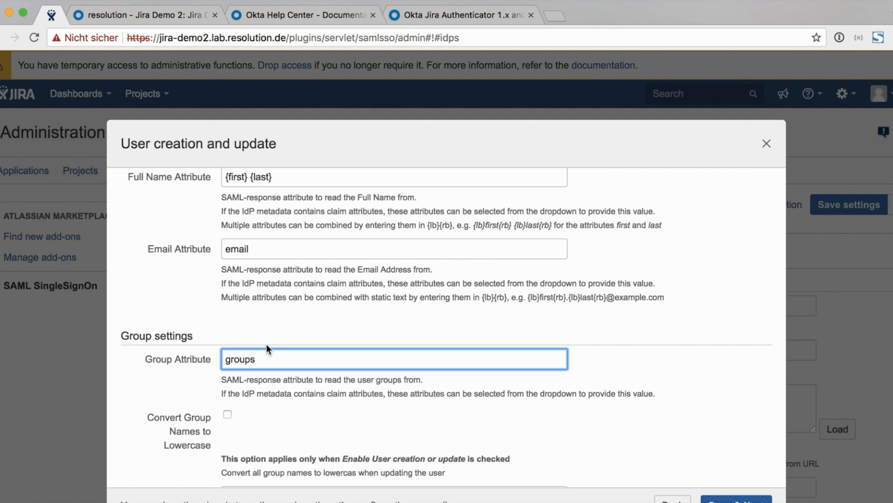
scroll("down", 3)
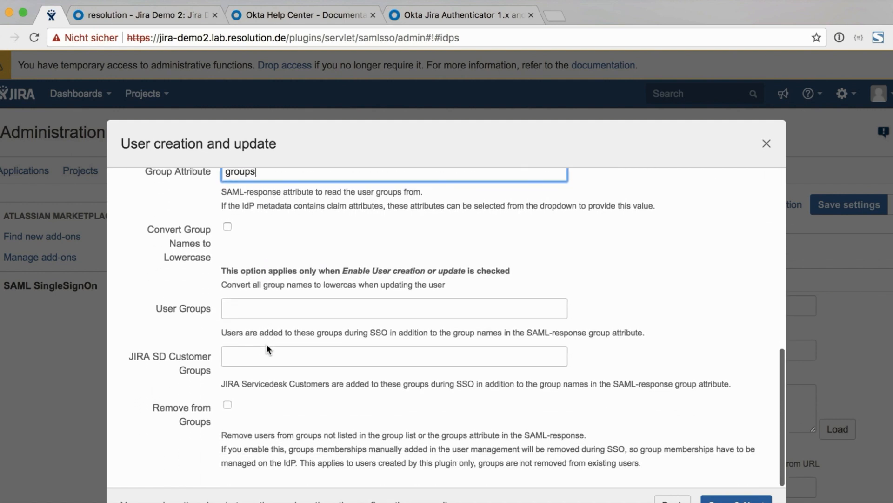
left_click(393, 308)
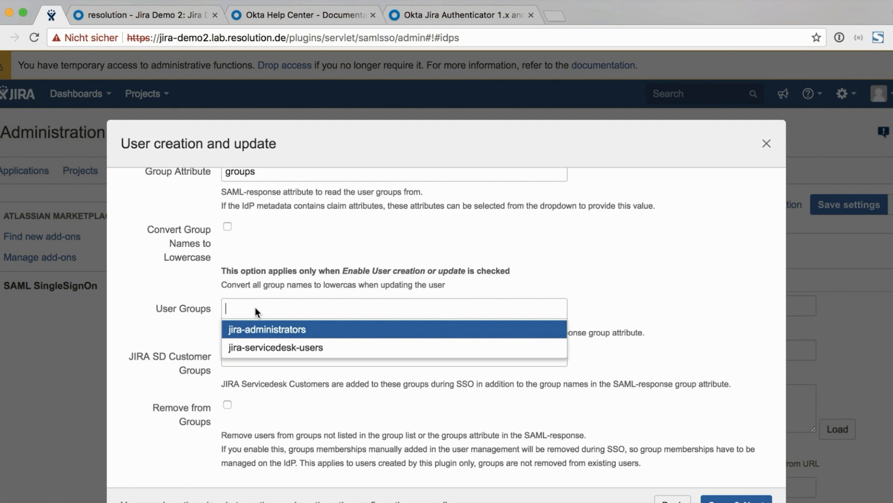
mouse_move(260, 331)
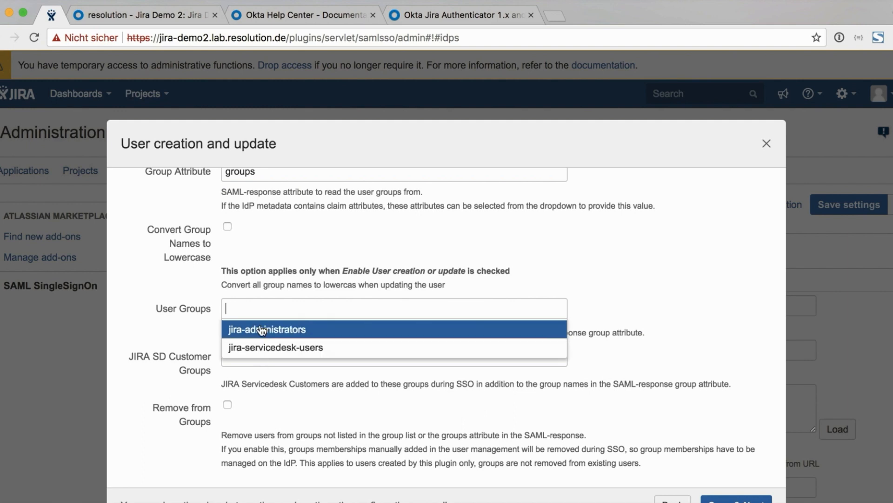
left_click(275, 347)
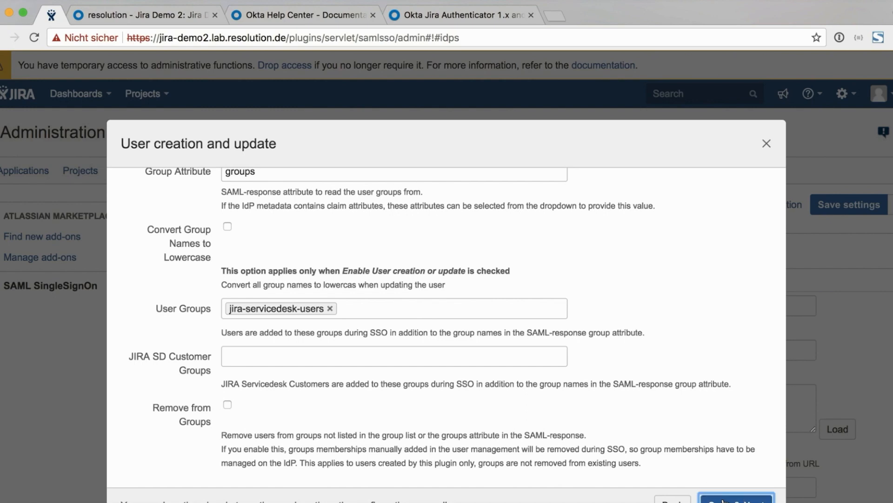
Save the user settings and start the login test to generate a tracked test link.
left_click(738, 499)
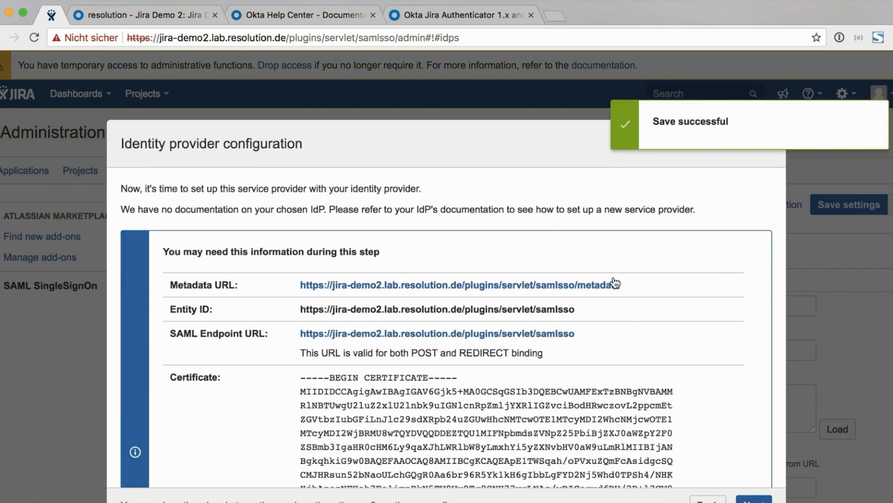
scroll("down", 3)
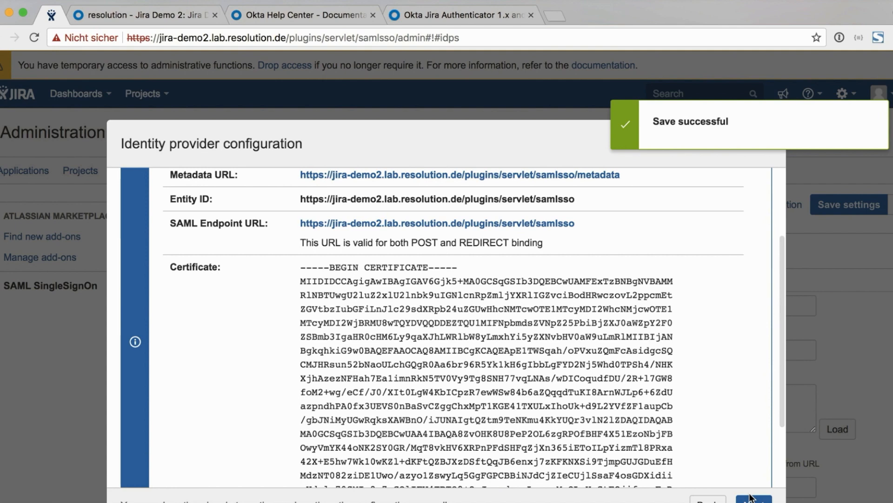
left_click(753, 499)
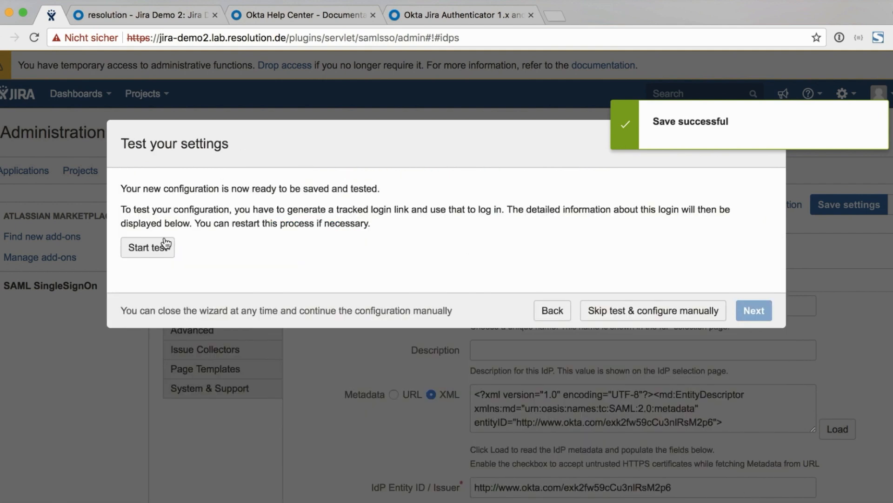
left_click(147, 247)
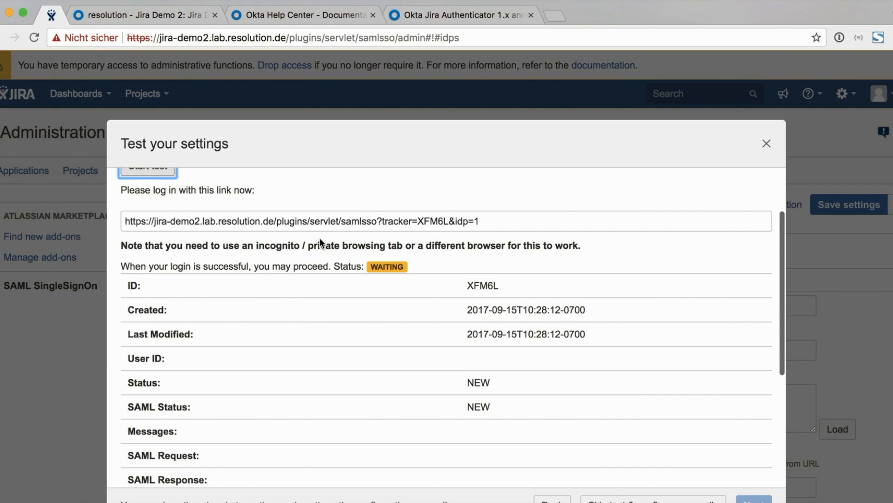
mouse_move(408, 304)
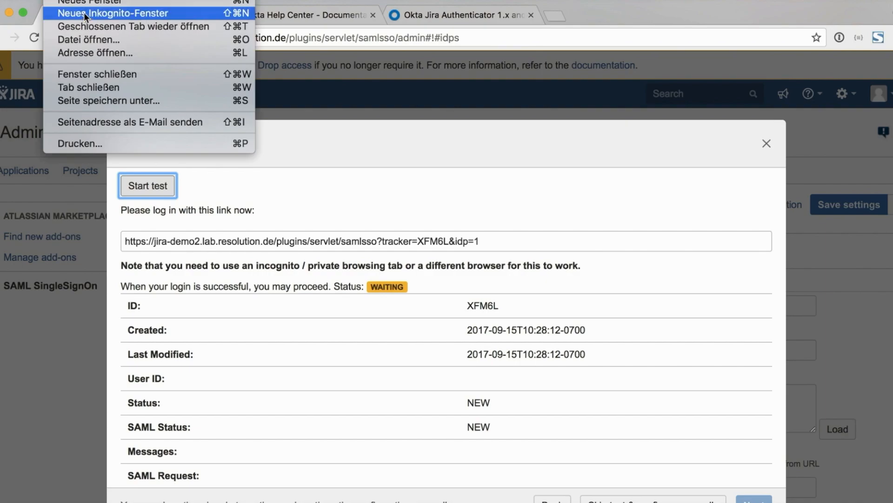
Log in through the tracked samlsso test link in a private browsing window.
left_click(118, 12)
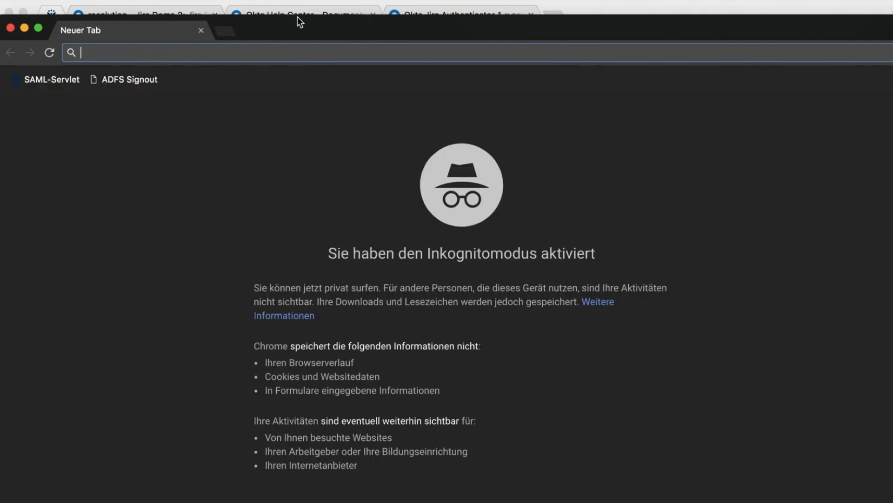
left_click(142, 14)
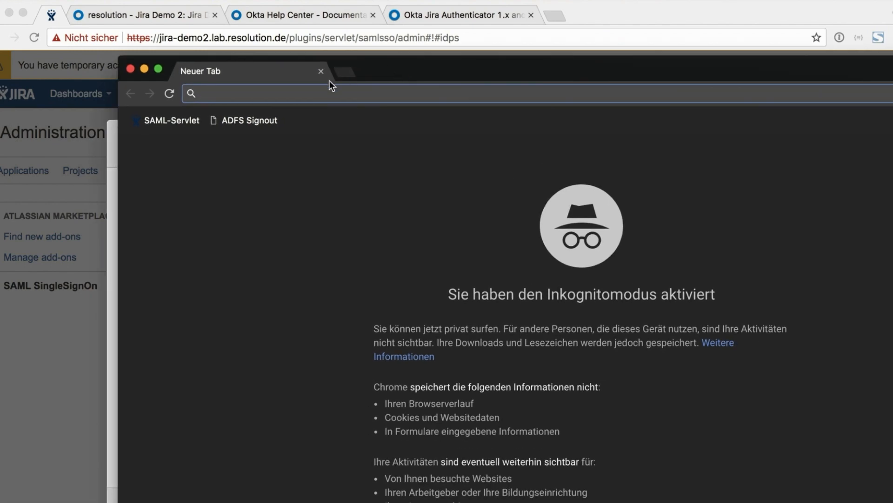
type("https://jira-demo2.lab.resolution.de/plugins/servlet/samlsso?tracker=XFM6L&idp=1")
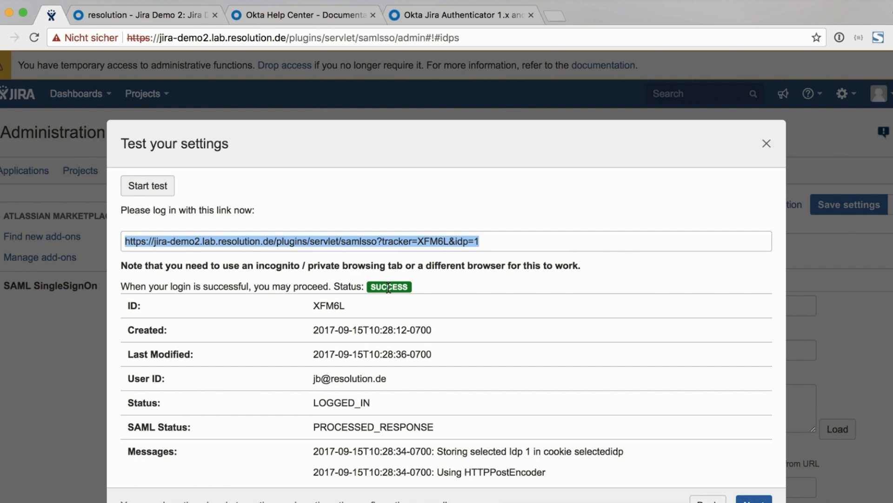
Review the SAML request and response in the successful test report and continue to redirection options.
scroll("down", 3)
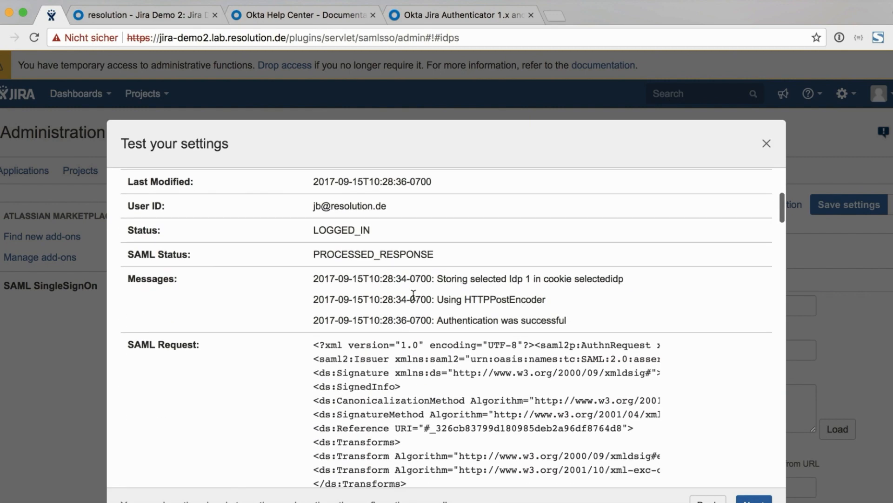
scroll("down", 3)
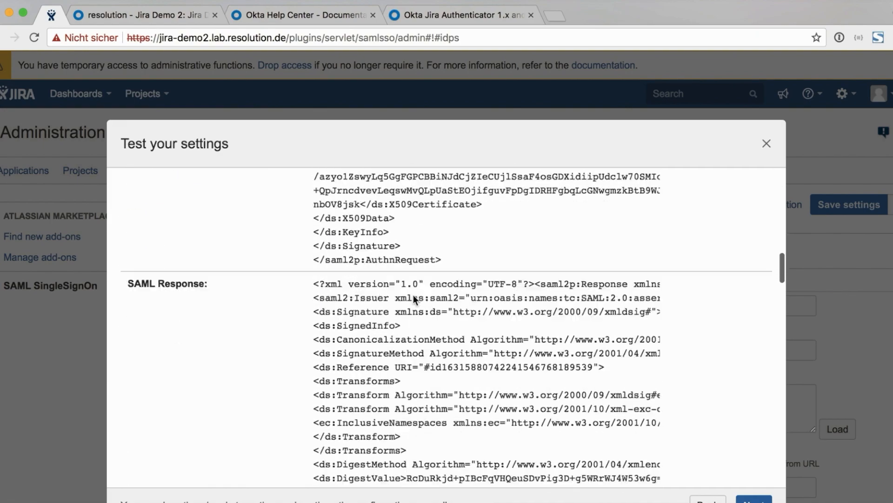
scroll("down", 3)
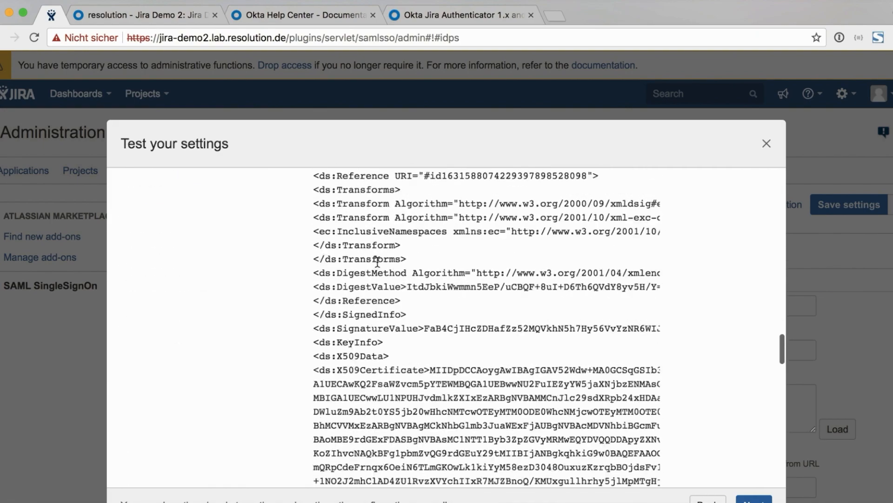
scroll("down", 3)
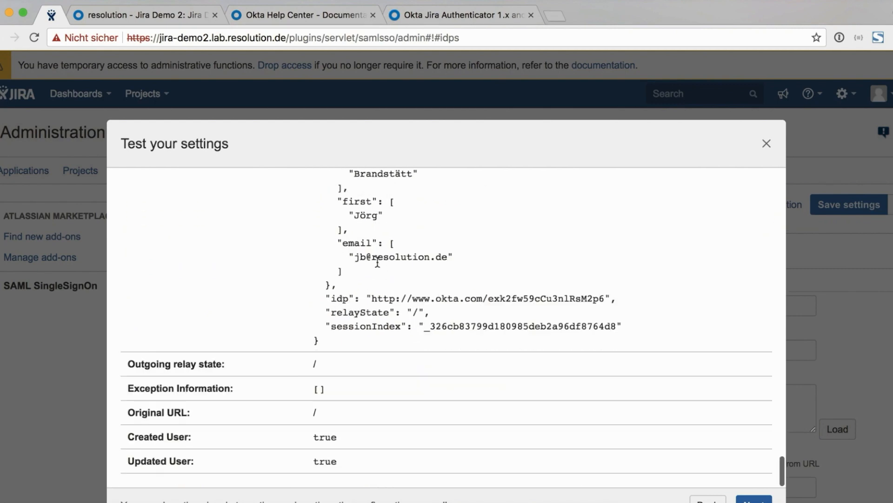
left_click(751, 500)
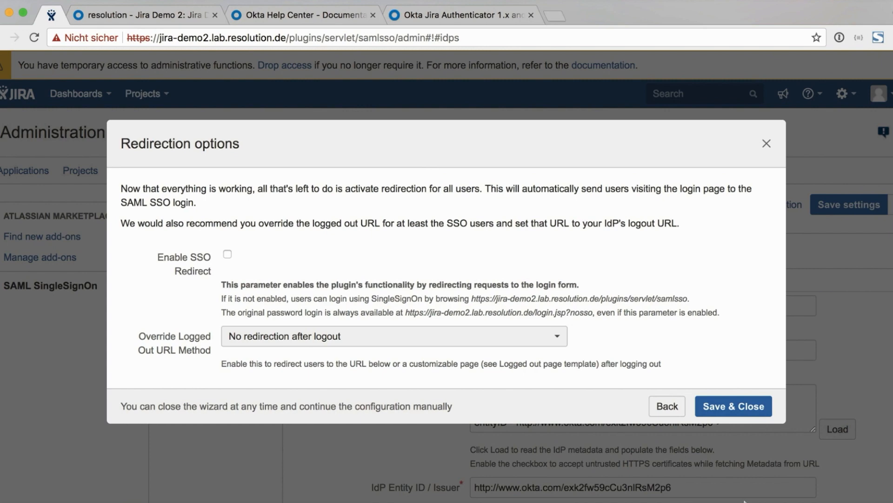
mouse_move(702, 387)
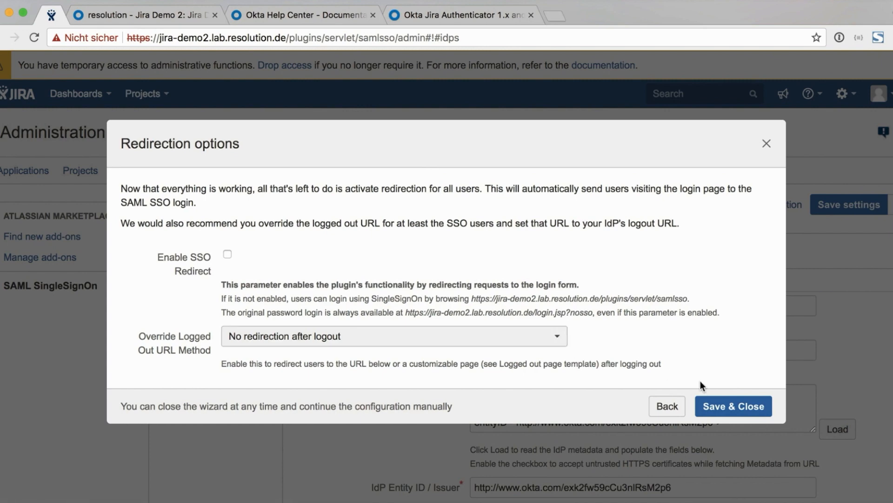
Enable SSO Redirect, redirect all users after logout, and save and close the wizard.
left_click(227, 254)
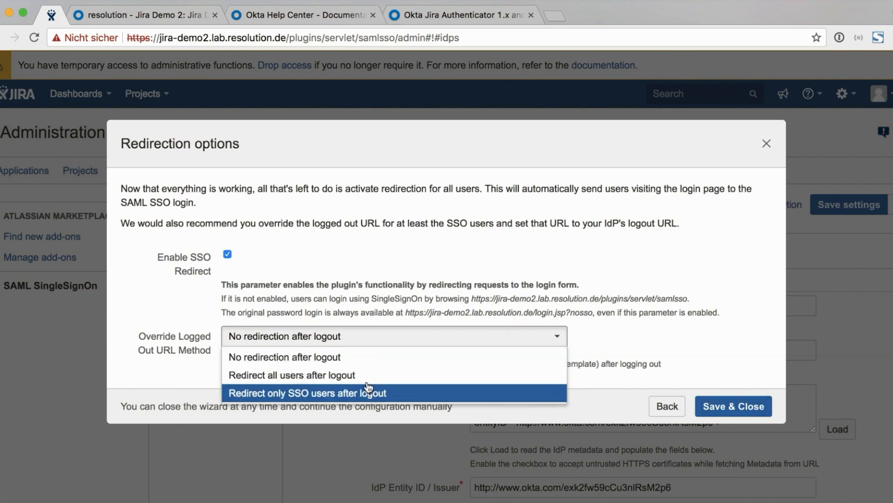
left_click(291, 374)
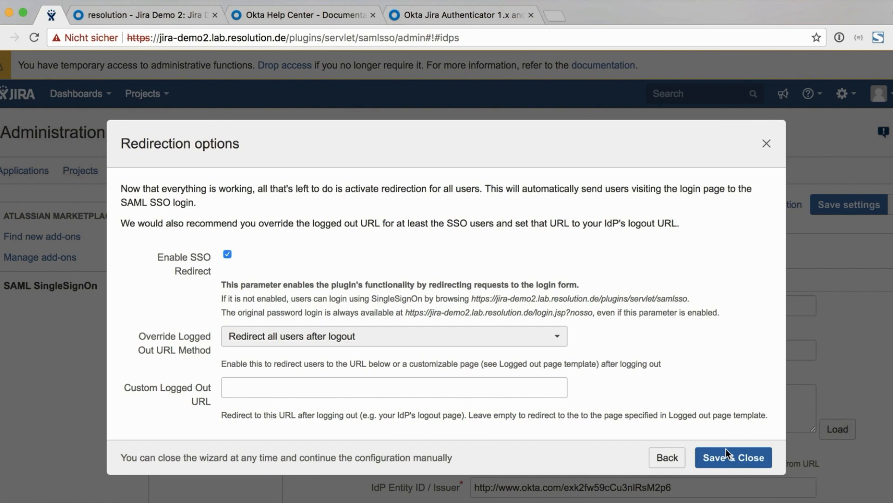
left_click(733, 457)
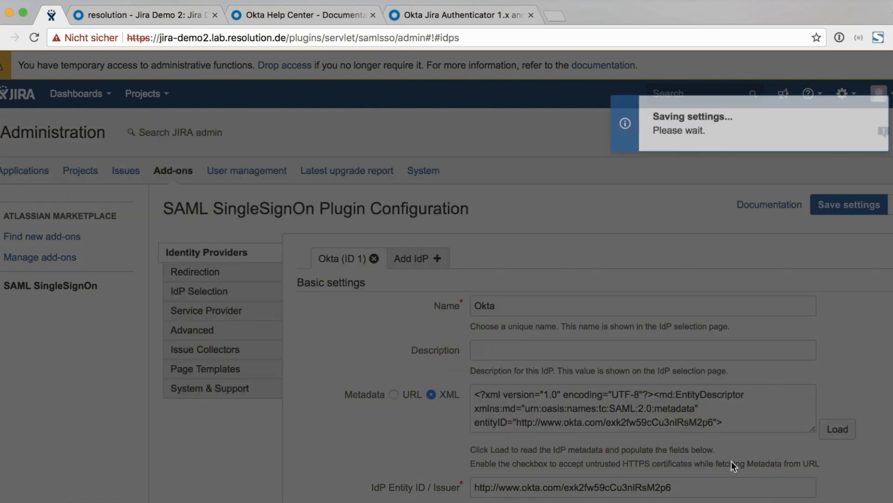